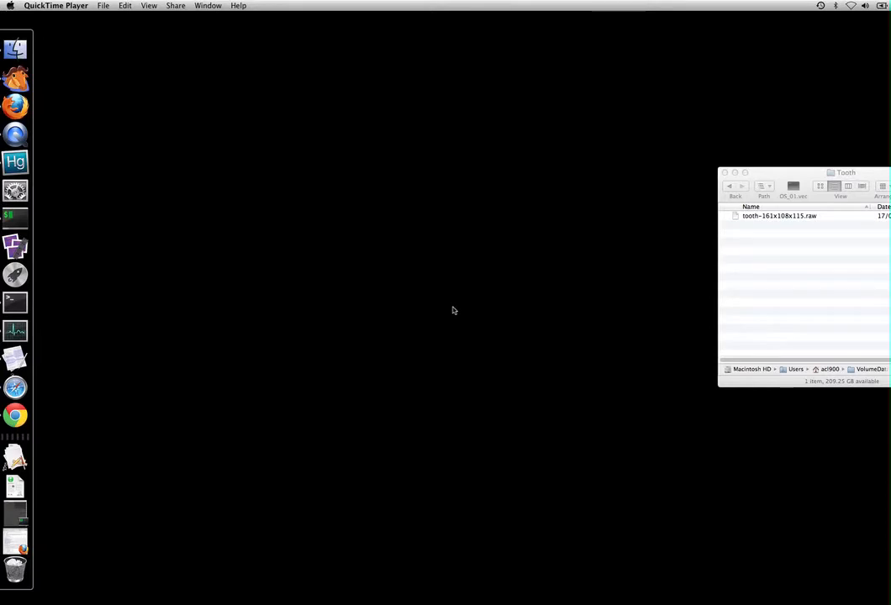
pyautogui.moveTo(451, 308)
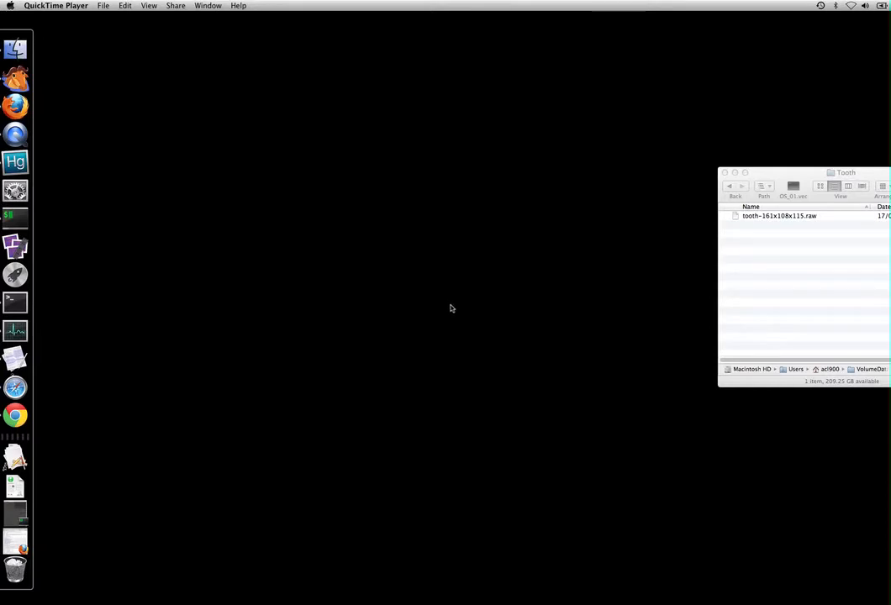
pyautogui.moveTo(449, 306)
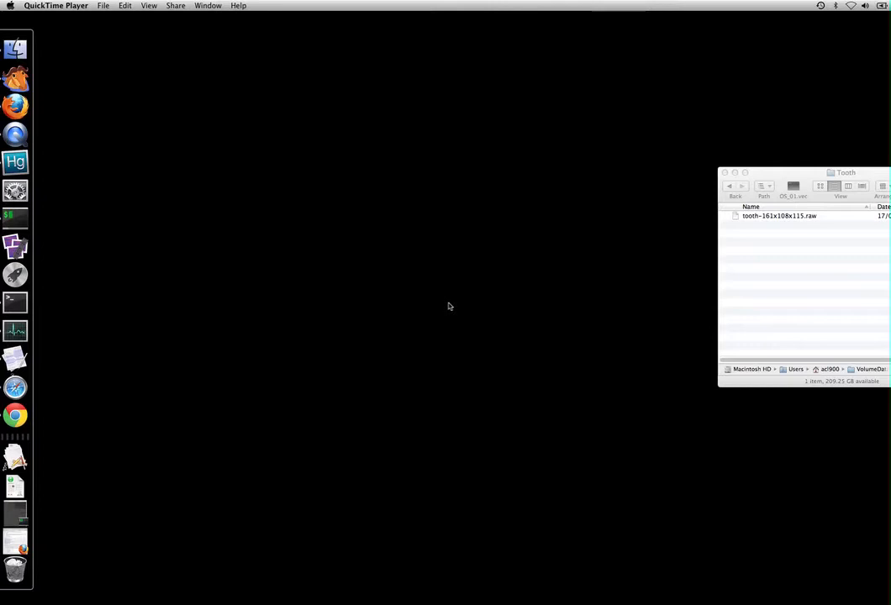
pyautogui.moveTo(194, 383)
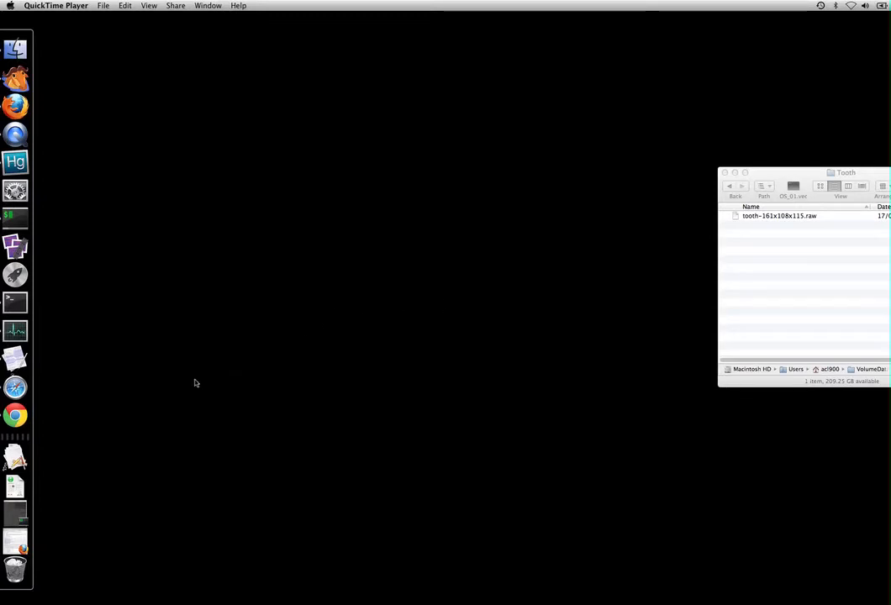
# Launch drishtiimport from the Dock's Documents stack, then move its window up and enlarge it
pyautogui.click(15, 463)
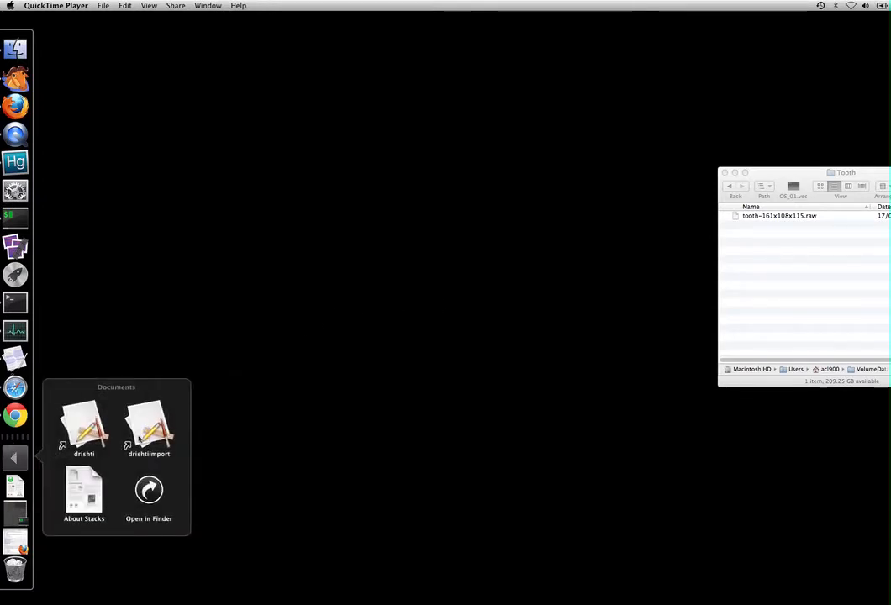
pyautogui.doubleClick(148, 424)
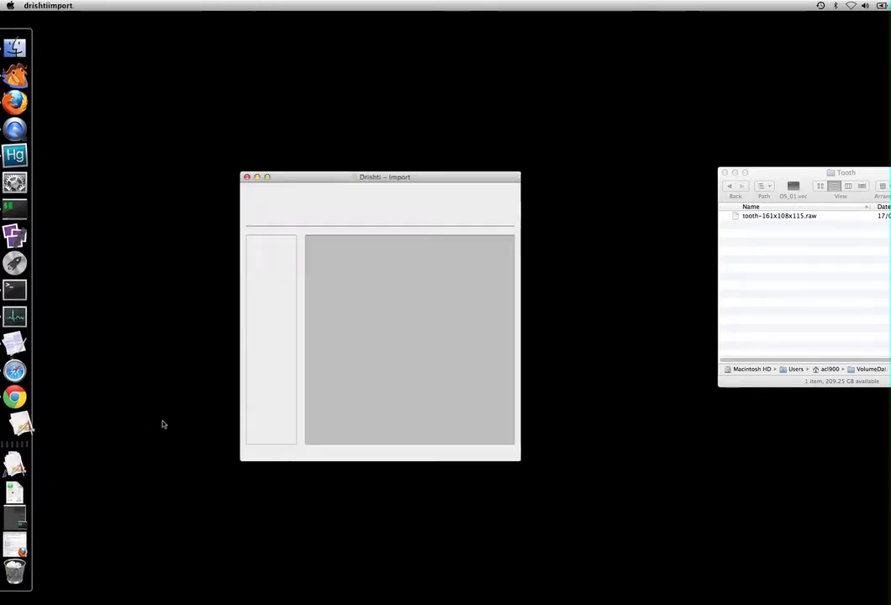
pyautogui.moveTo(385, 177); pyautogui.dragTo(306, 83)
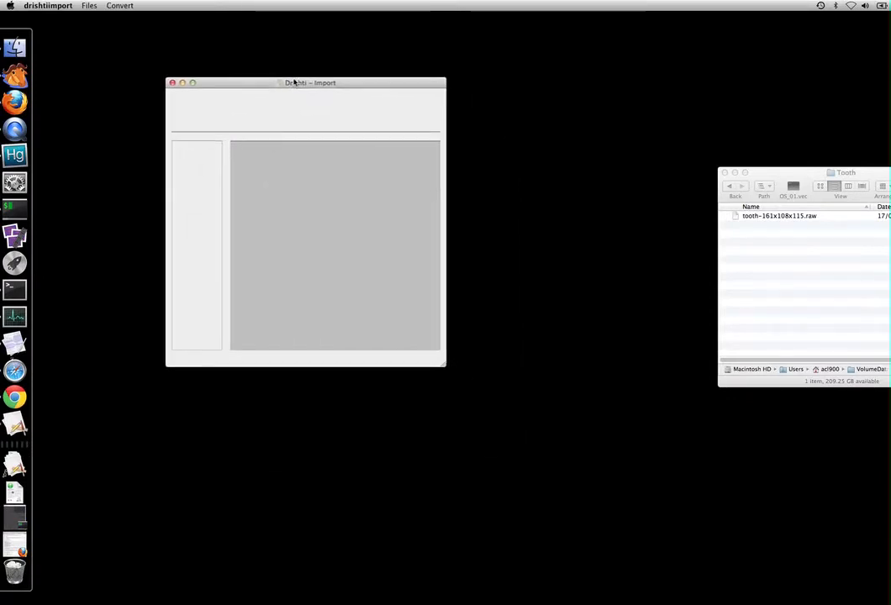
pyautogui.moveTo(445, 366); pyautogui.dragTo(676, 505)
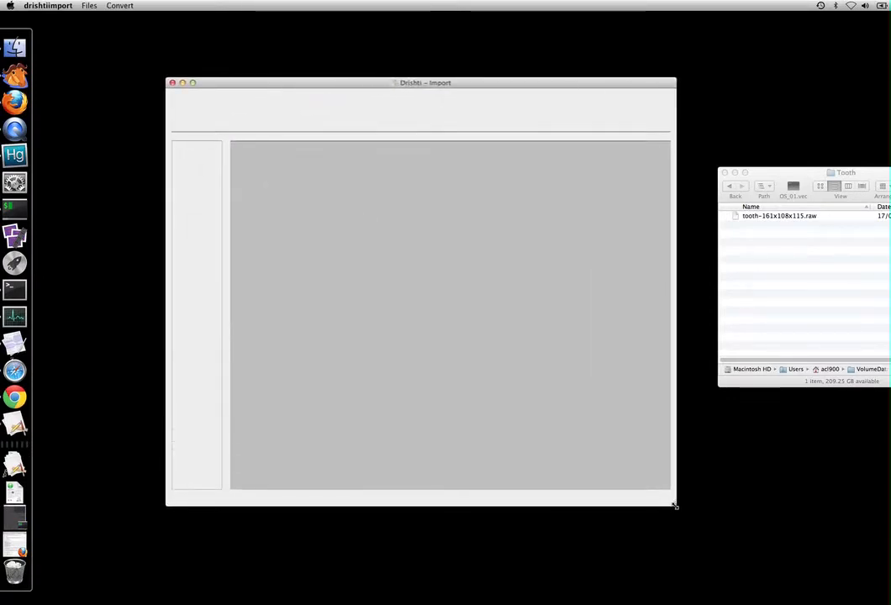
pyautogui.moveTo(461, 249)
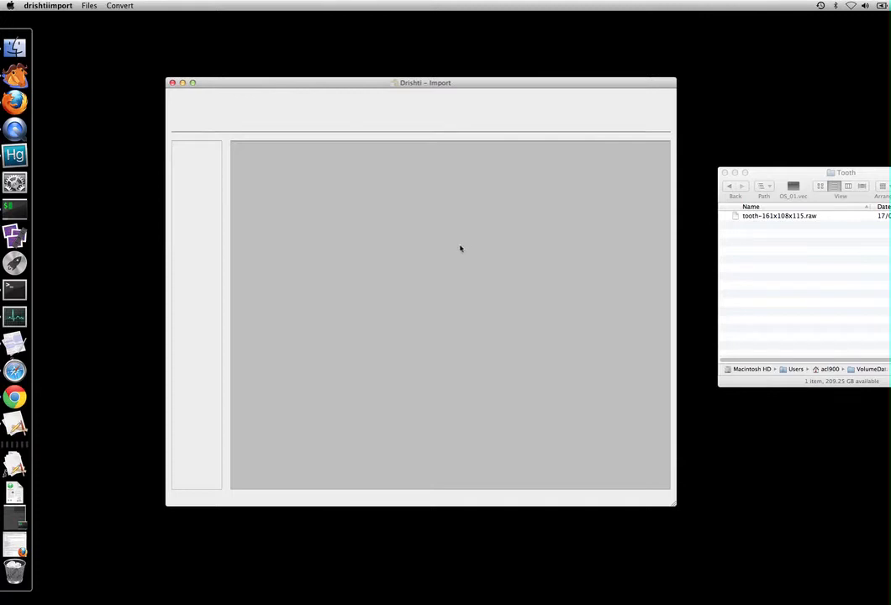
pyautogui.moveTo(460, 246)
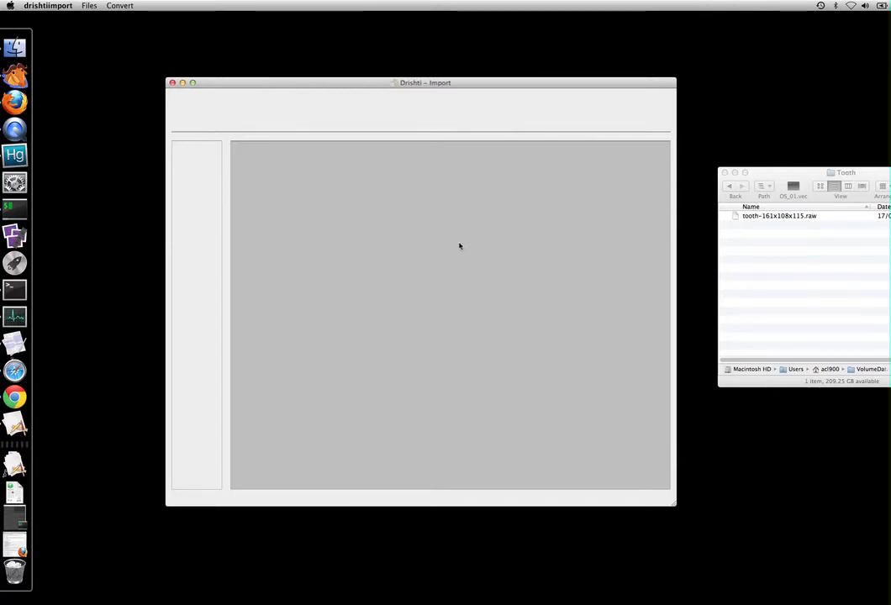
pyautogui.moveTo(367, 294)
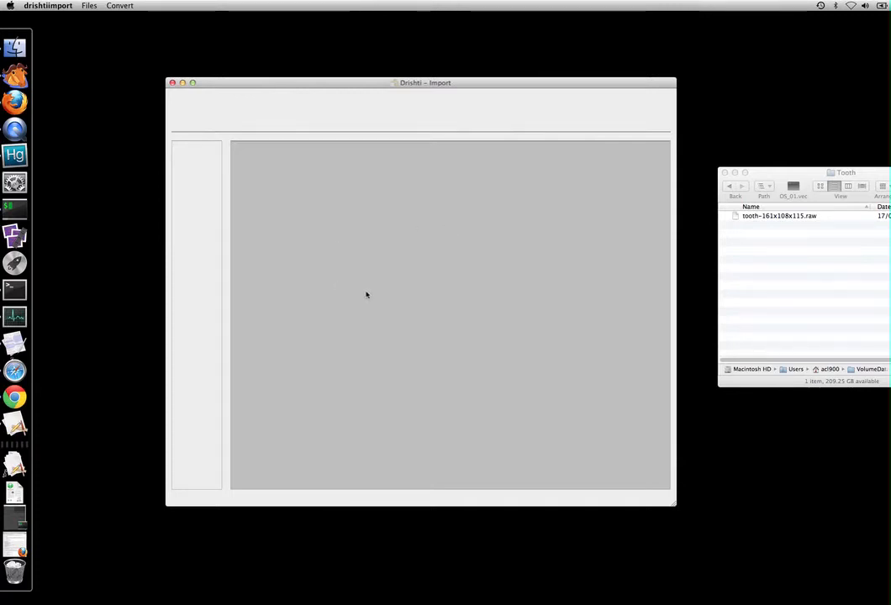
pyautogui.moveTo(362, 278)
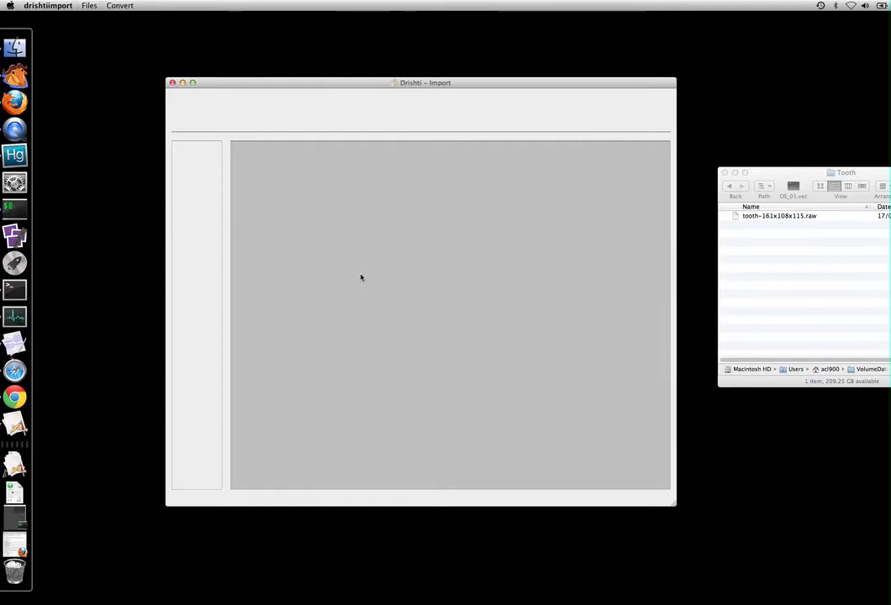
pyautogui.click(84, 6)
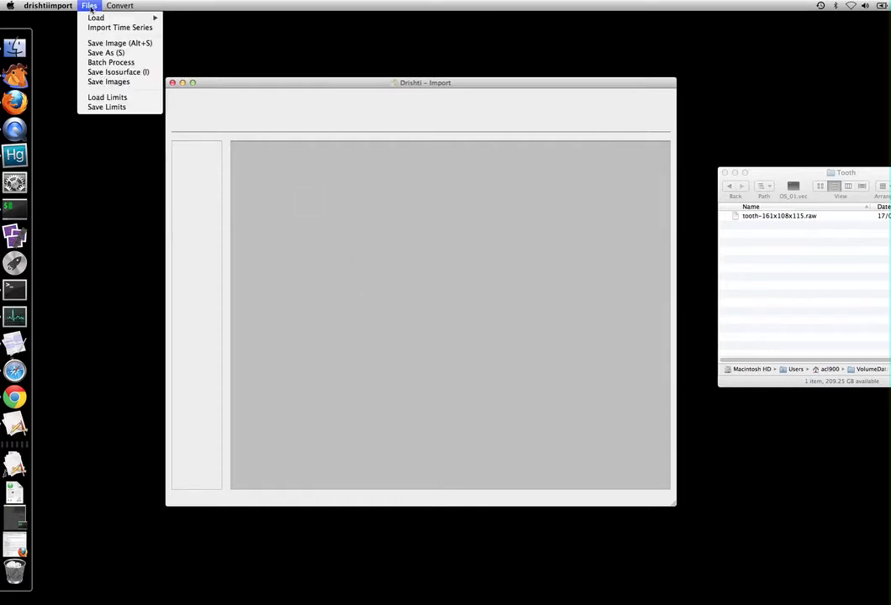
pyautogui.moveTo(101, 19)
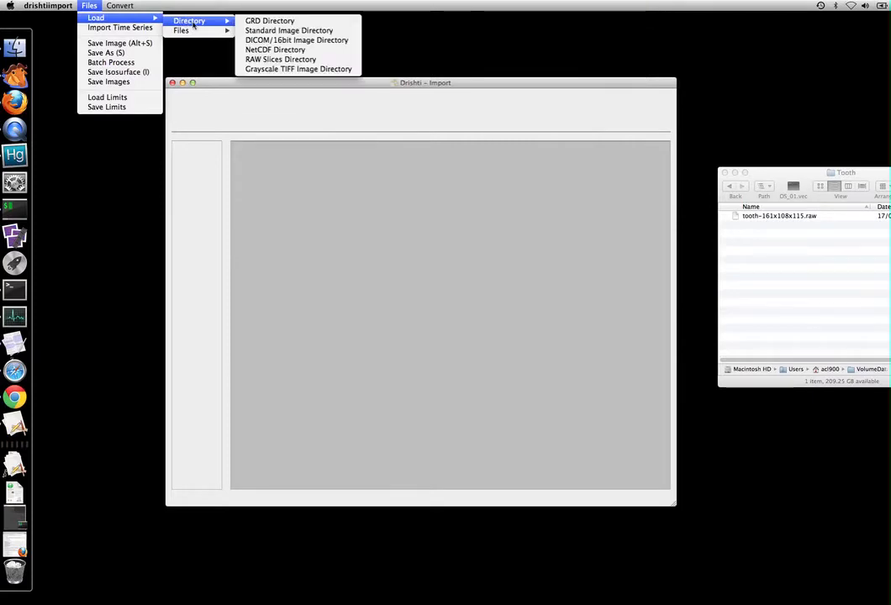
pyautogui.moveTo(269, 20)
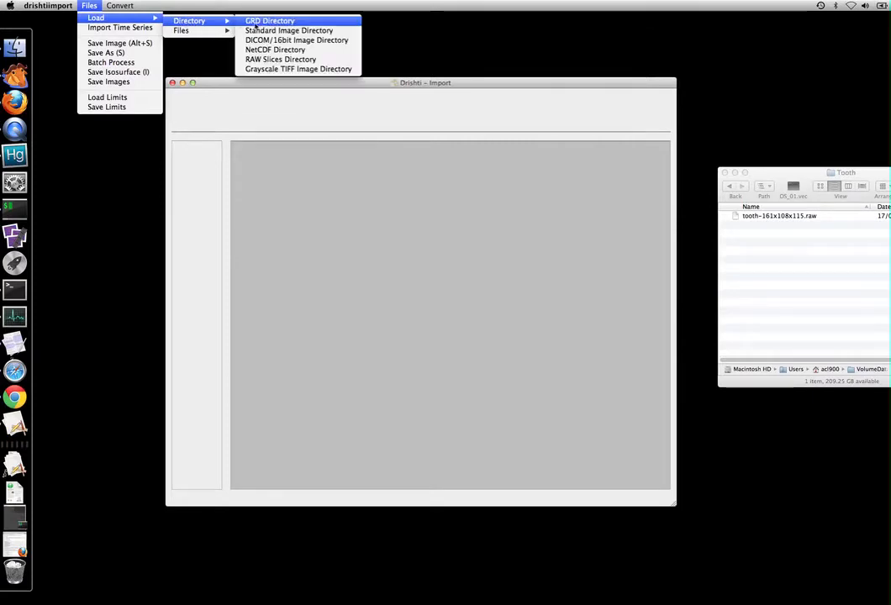
pyautogui.moveTo(286, 30)
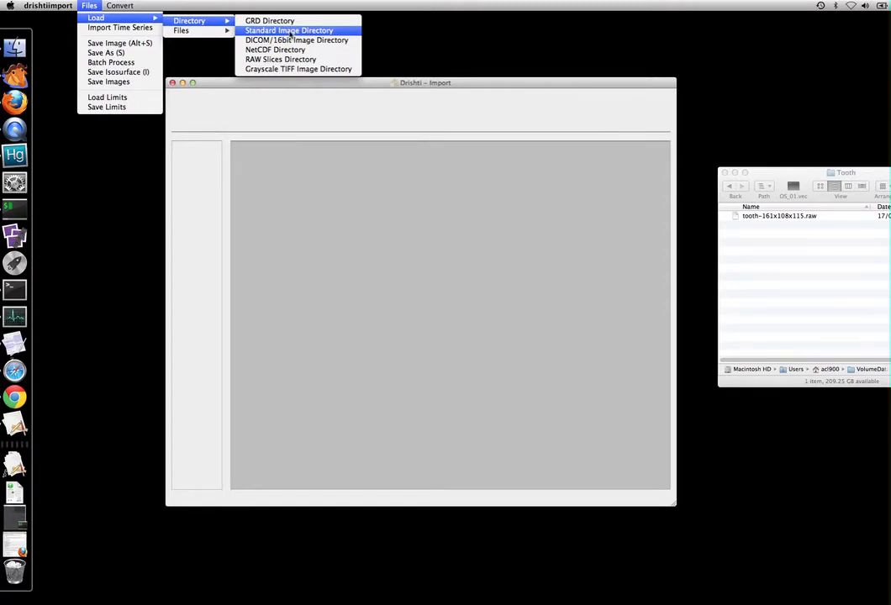
pyautogui.moveTo(294, 40)
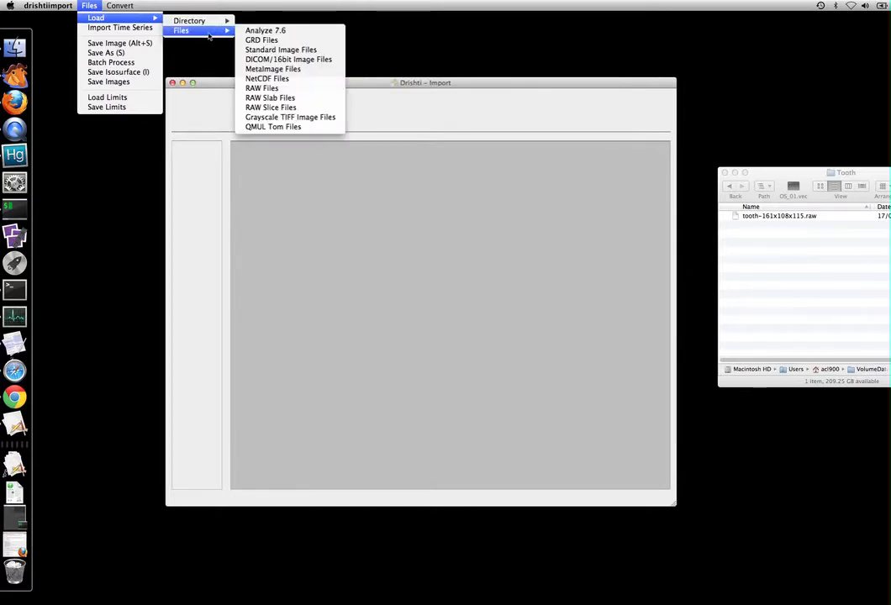
pyautogui.moveTo(288, 59)
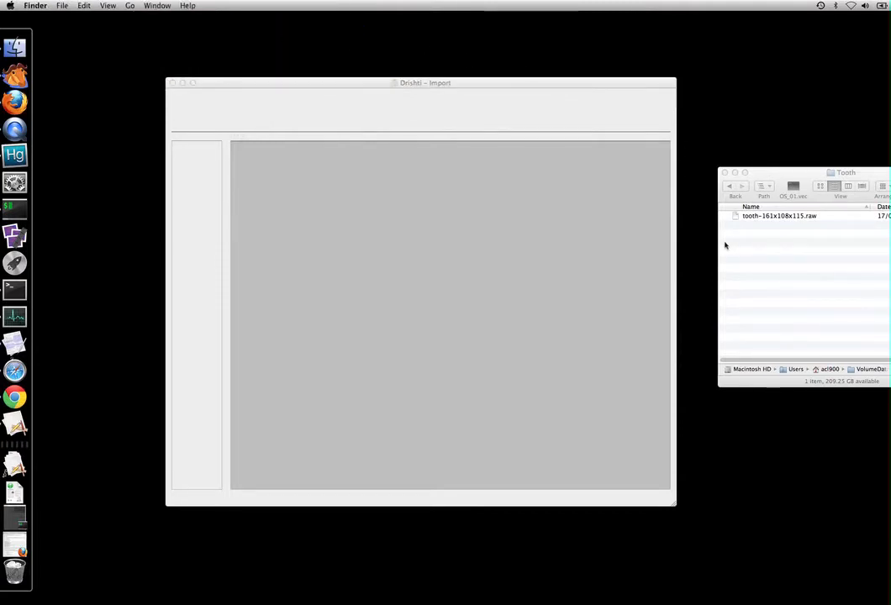
pyautogui.moveTo(769, 221)
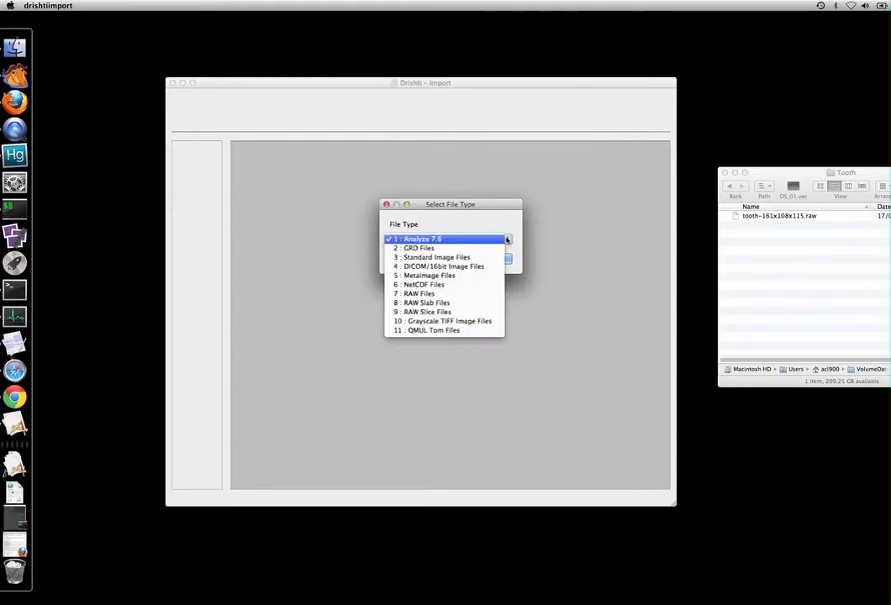
# Choose '7 : RAW Files' as the file type for tooth-161x108x115.raw
pyautogui.click(416, 293)
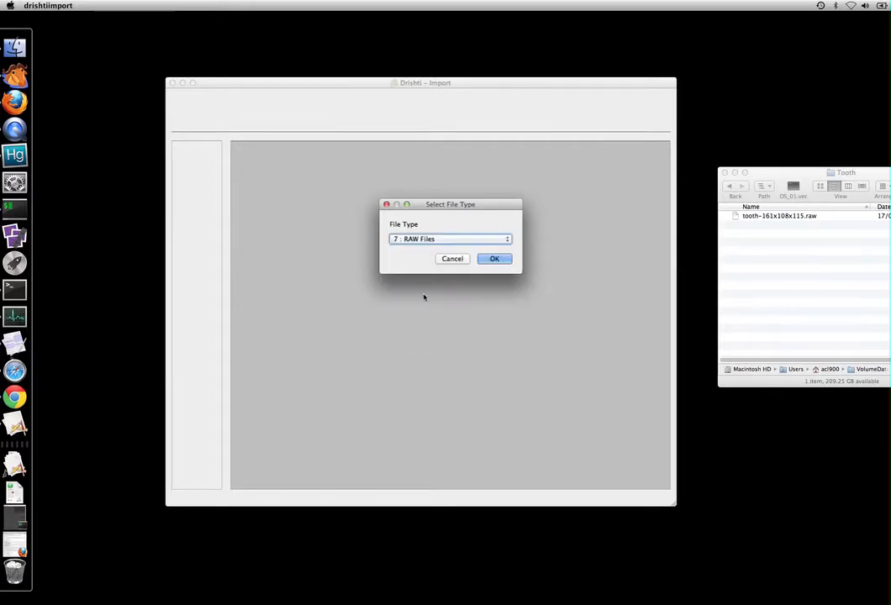
# Confirm RAW Files and load as unsigned byte, grid 161 108 115, 0 header bytes
pyautogui.click(494, 258)
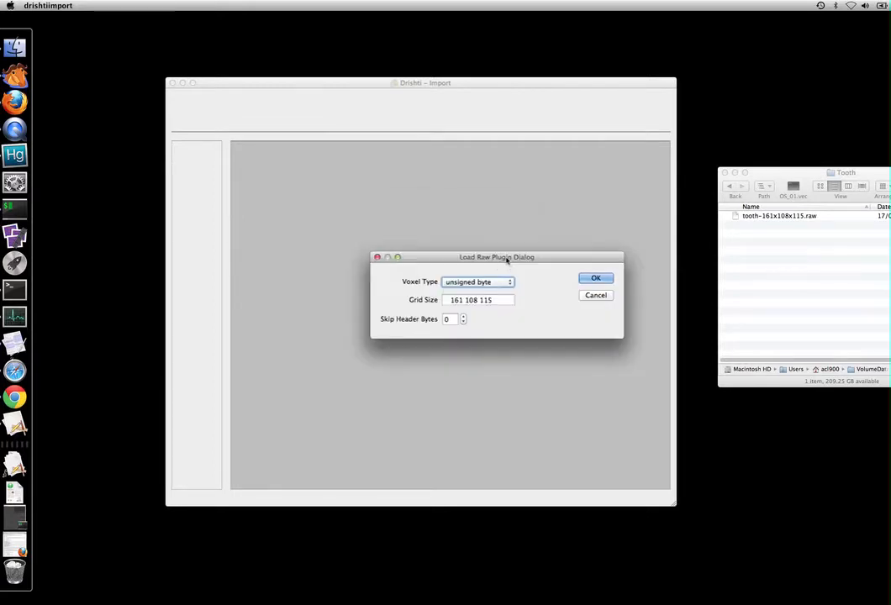
pyautogui.moveTo(496, 258); pyautogui.dragTo(449, 196)
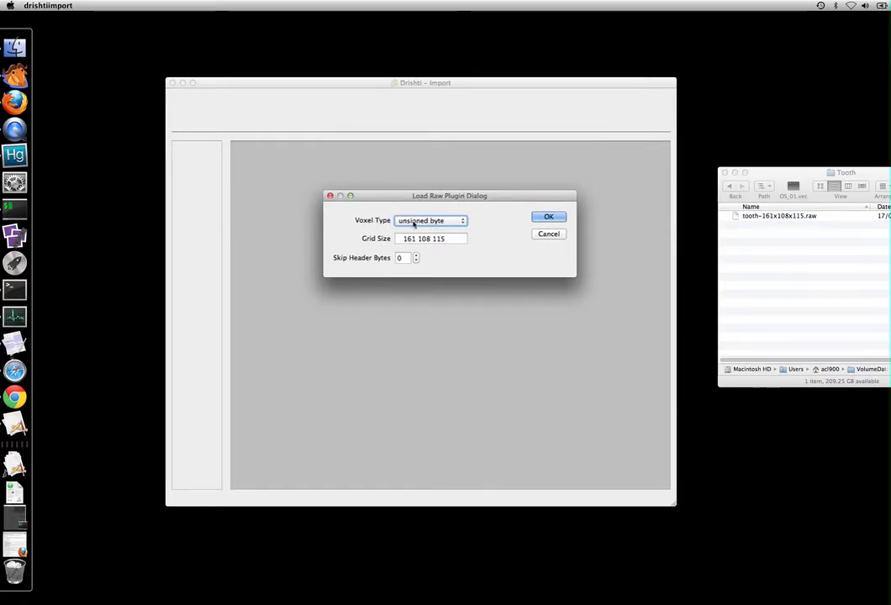
pyautogui.moveTo(481, 222)
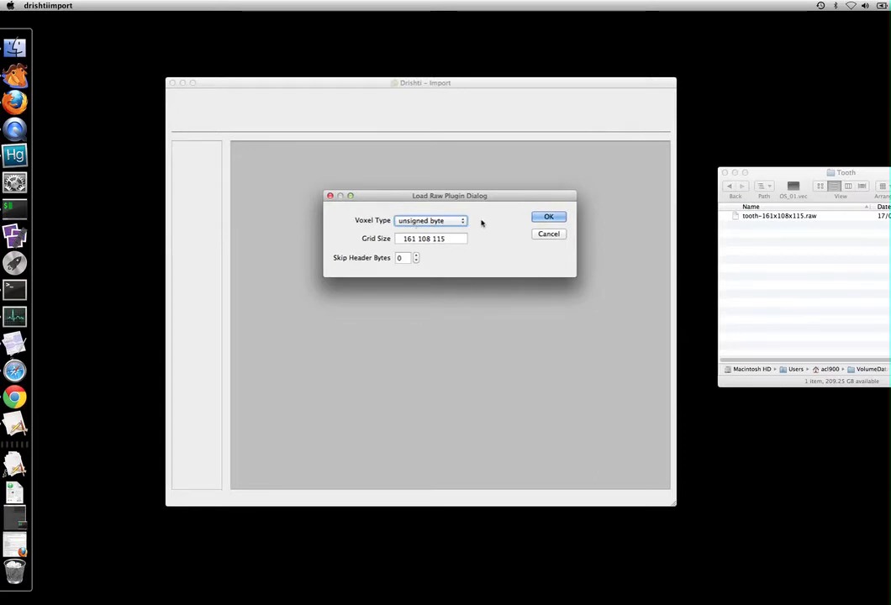
pyautogui.moveTo(479, 220)
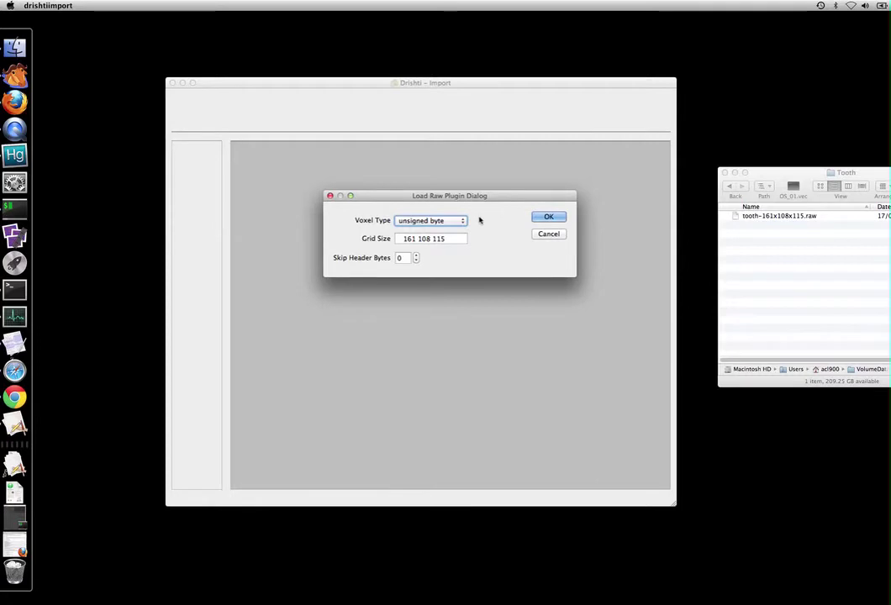
pyautogui.moveTo(477, 221)
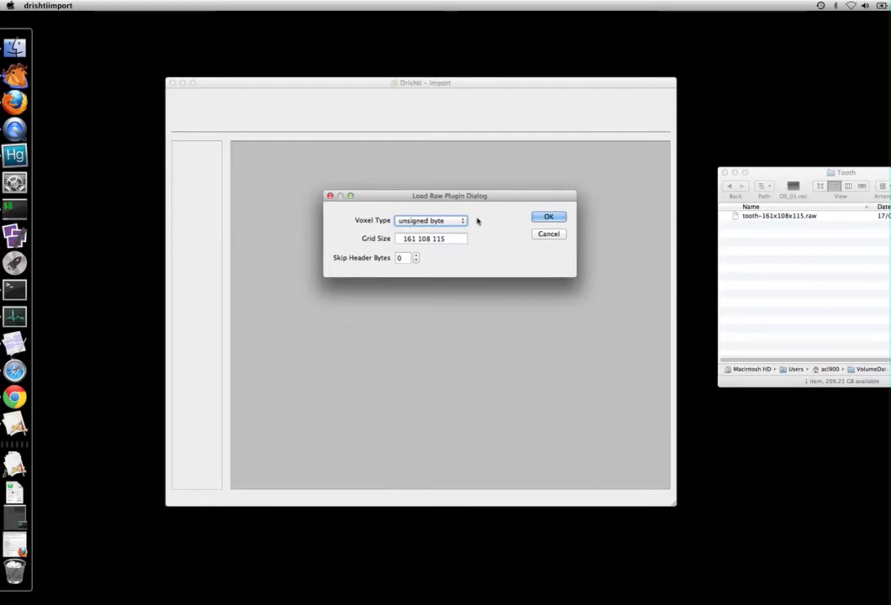
pyautogui.moveTo(384, 244)
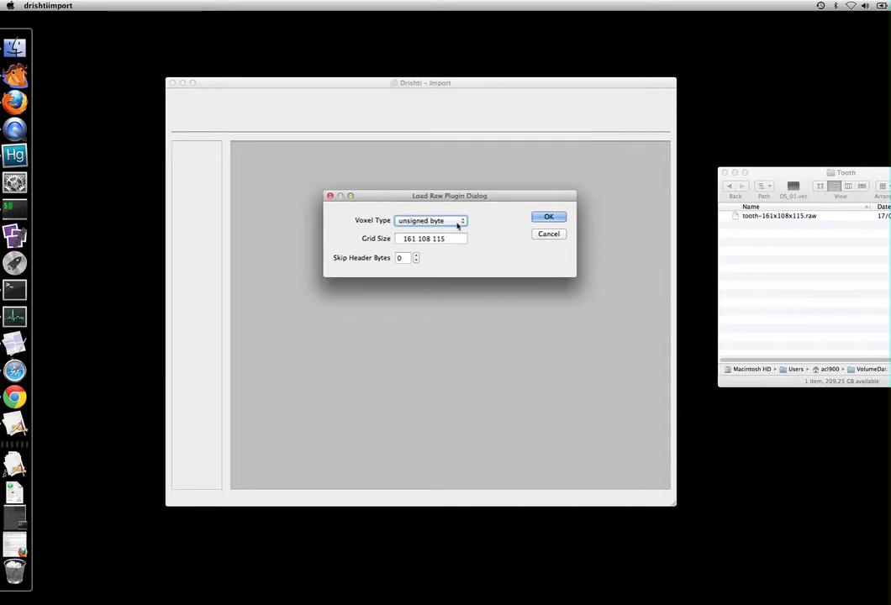
pyautogui.click(430, 220)
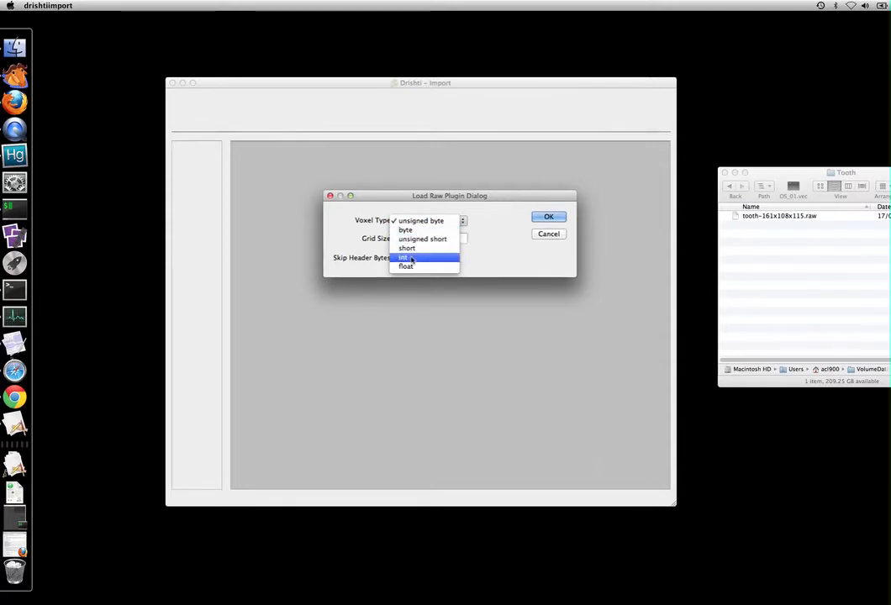
pyautogui.click(424, 220)
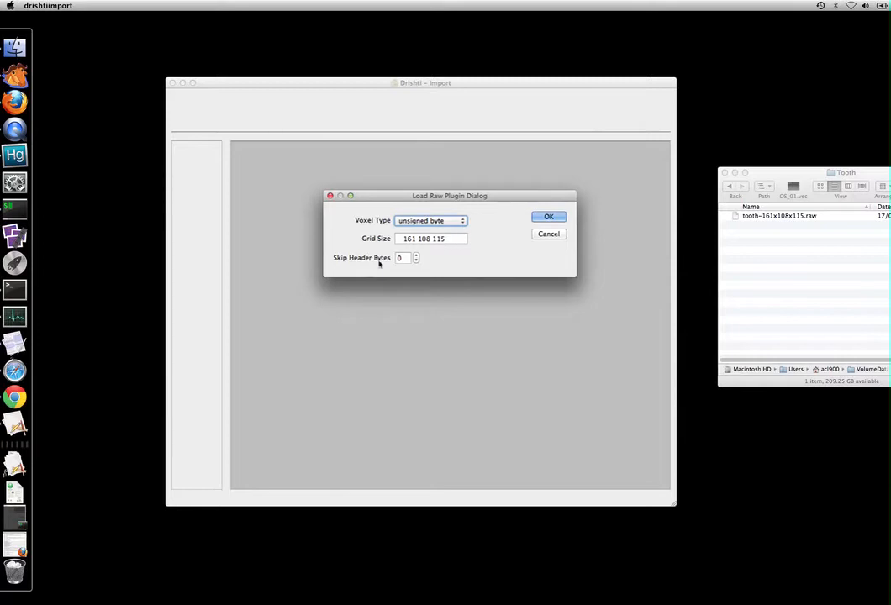
pyautogui.moveTo(467, 241)
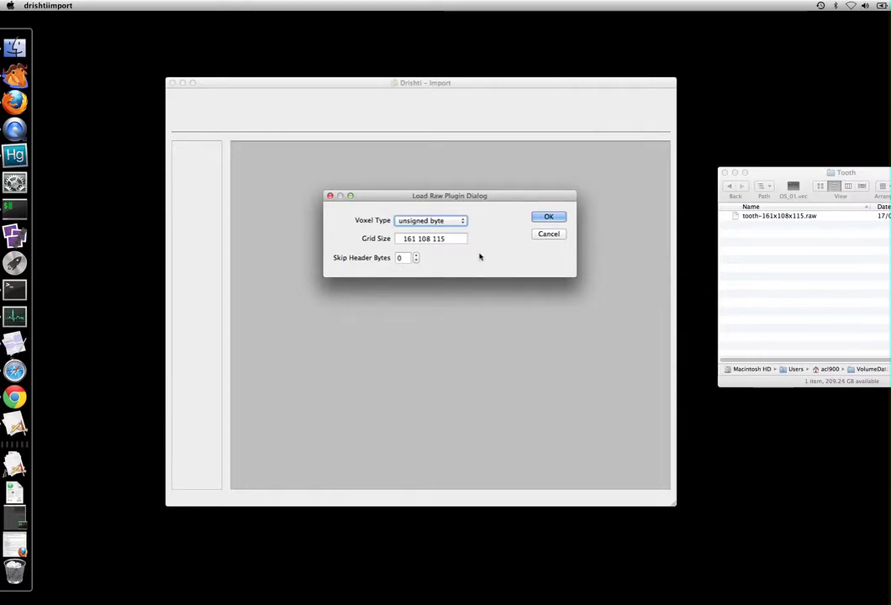
pyautogui.click(547, 217)
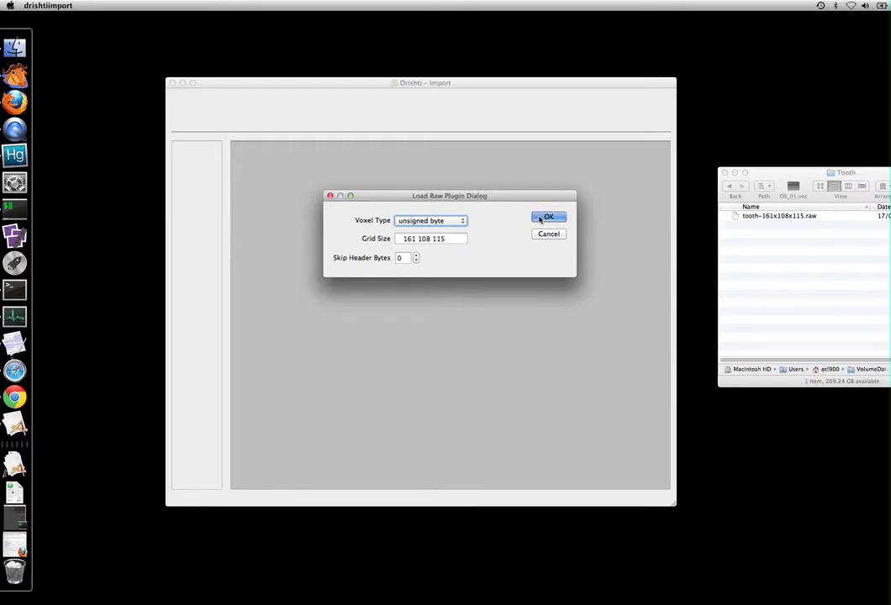
# Load the tooth volume, enlarge the import window, and move to a deeper tooth slice
pyautogui.click(548, 217)
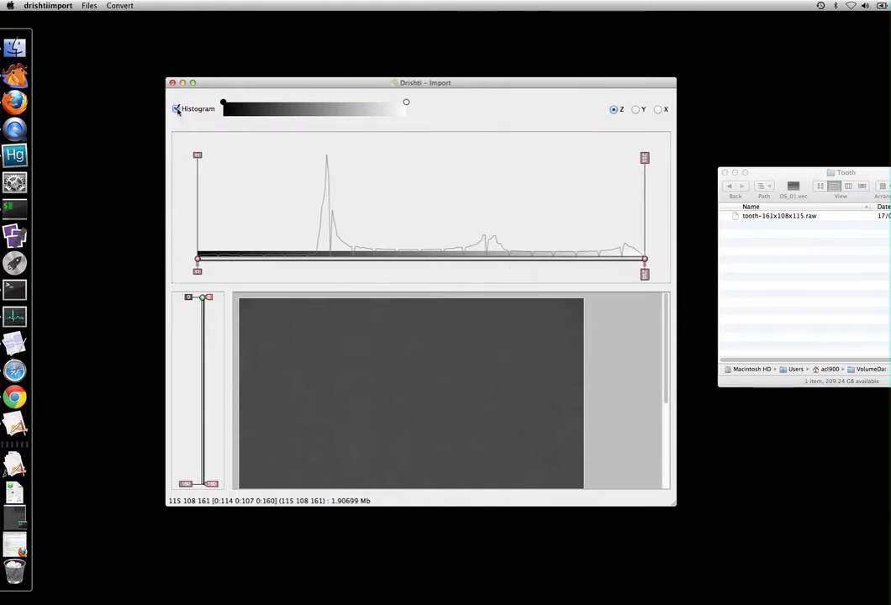
pyautogui.moveTo(202, 298); pyautogui.dragTo(202, 422)
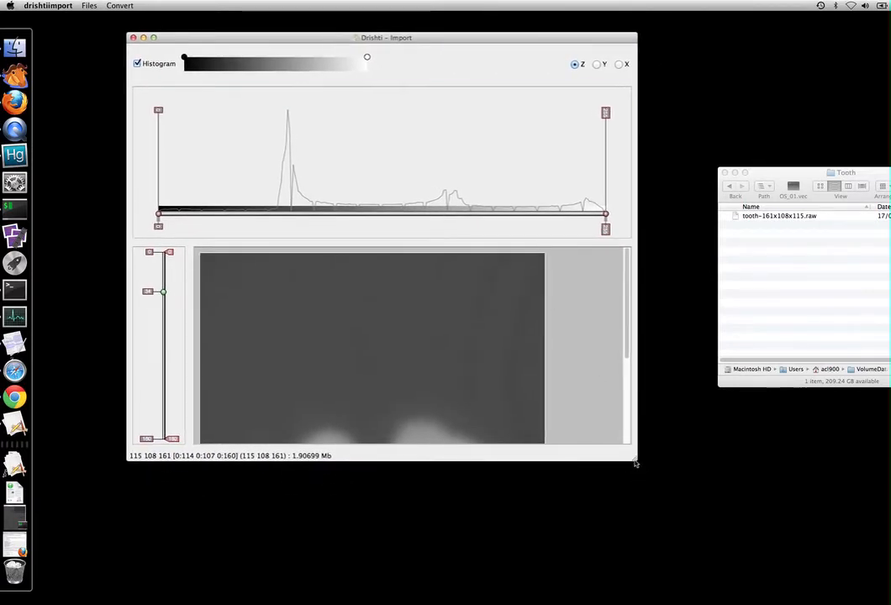
pyautogui.moveTo(635, 463); pyautogui.dragTo(695, 532)
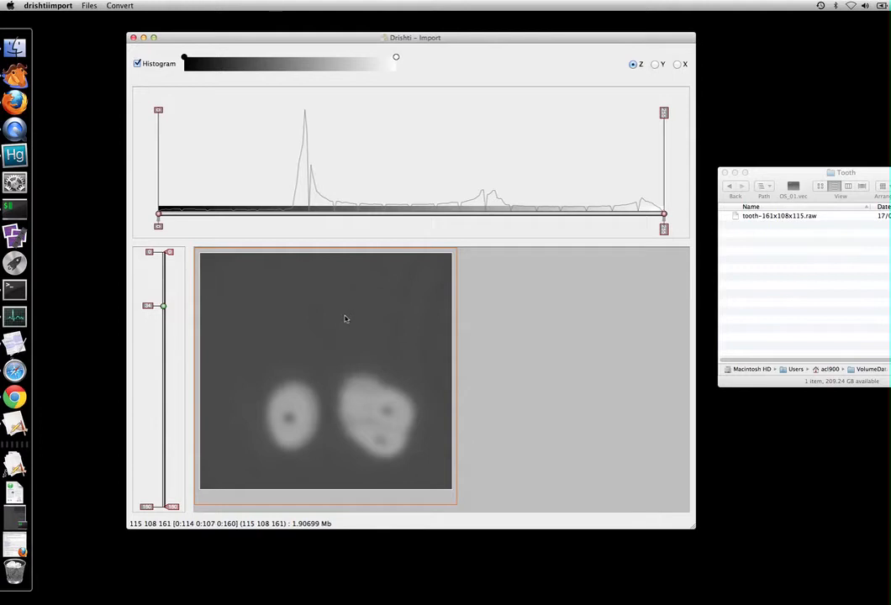
pyautogui.moveTo(163, 305); pyautogui.dragTo(163, 363)
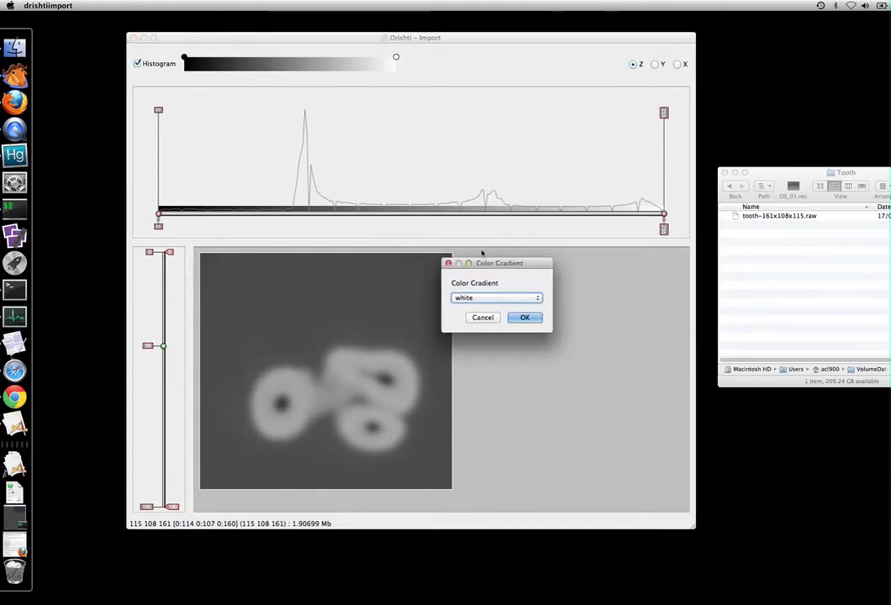
# Apply the orange-yellow-white gradient, then replace it with cream-brown
pyautogui.click(495, 298)
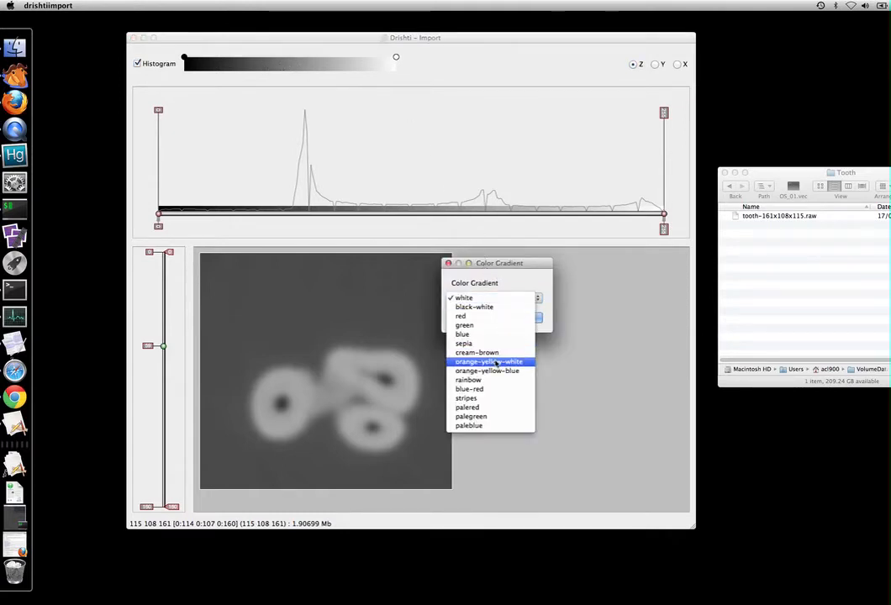
pyautogui.click(492, 362)
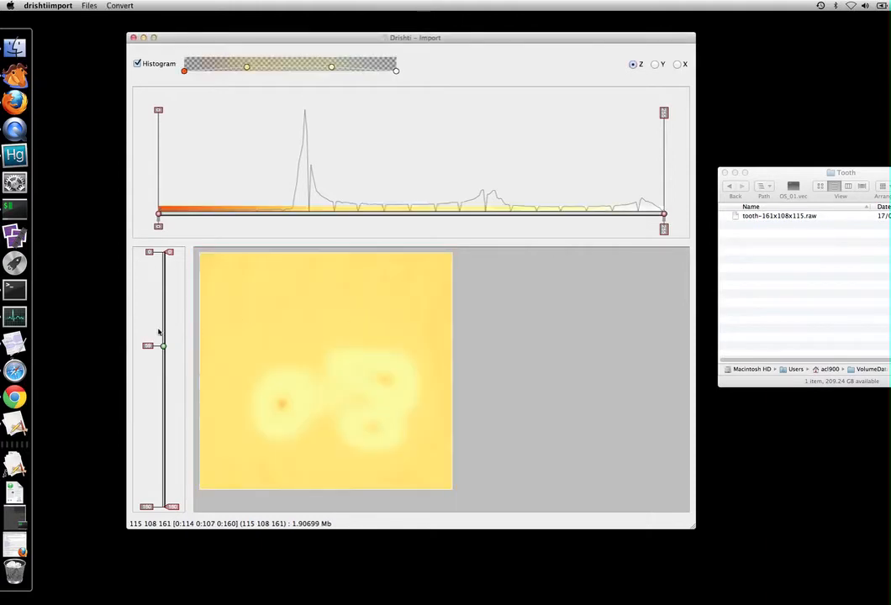
pyautogui.moveTo(162, 346); pyautogui.dragTo(162, 471)
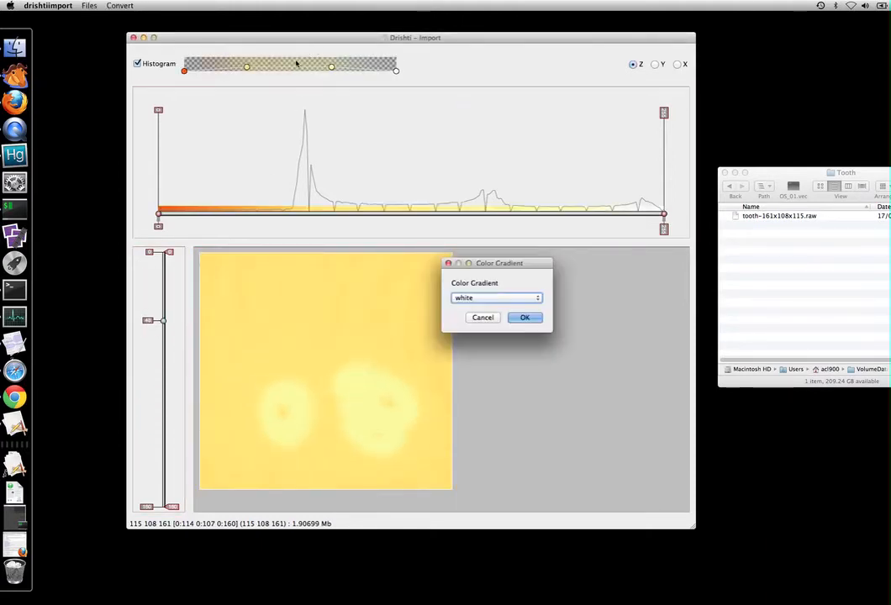
pyautogui.click(494, 298)
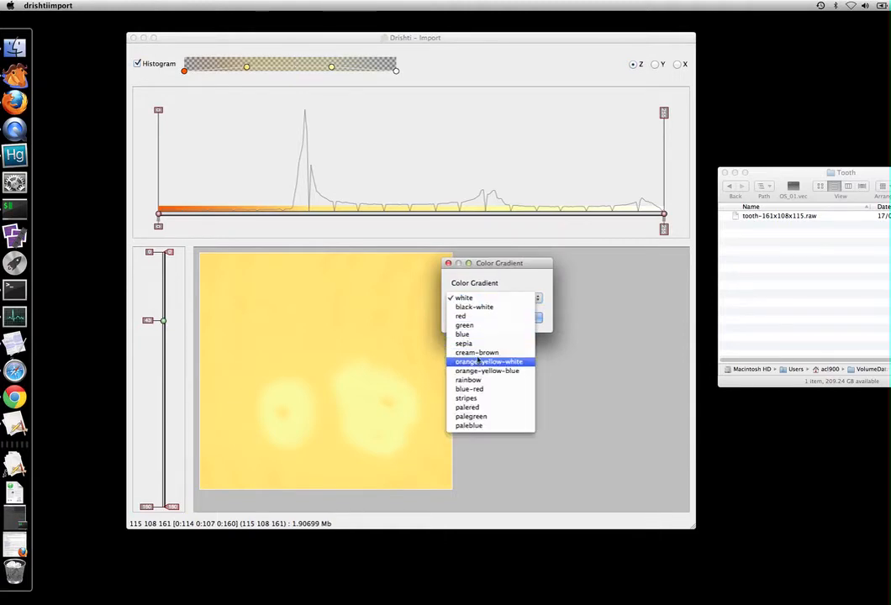
pyautogui.click(490, 361)
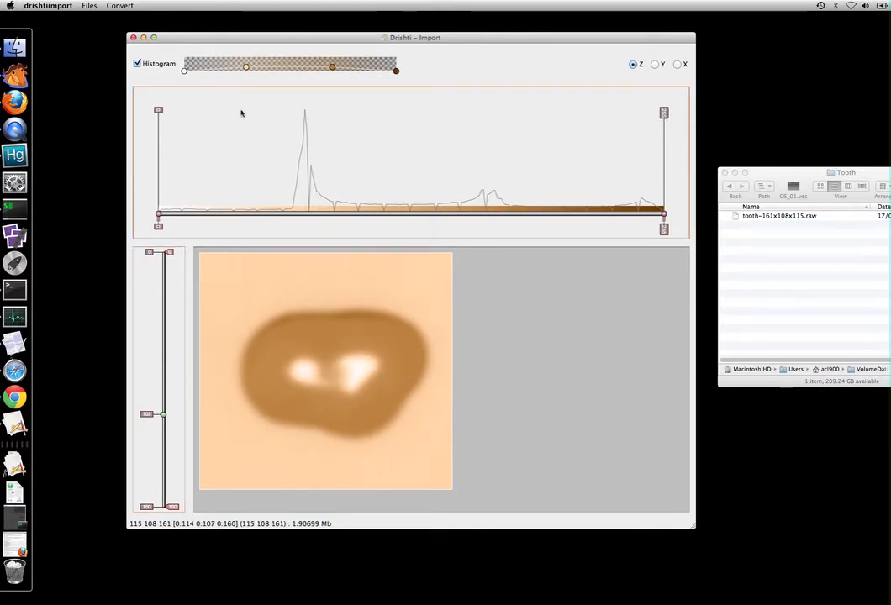
pyautogui.moveTo(637, 128)
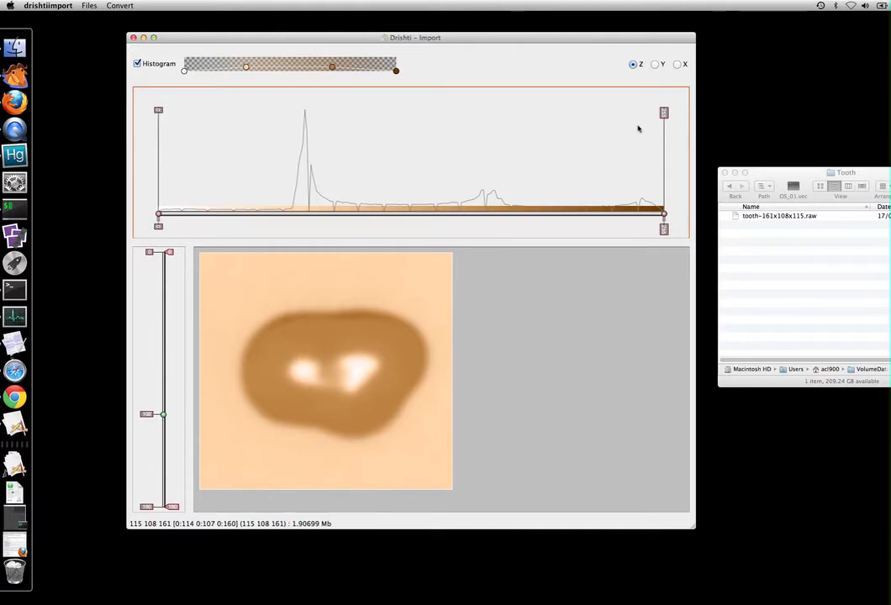
pyautogui.moveTo(179, 111)
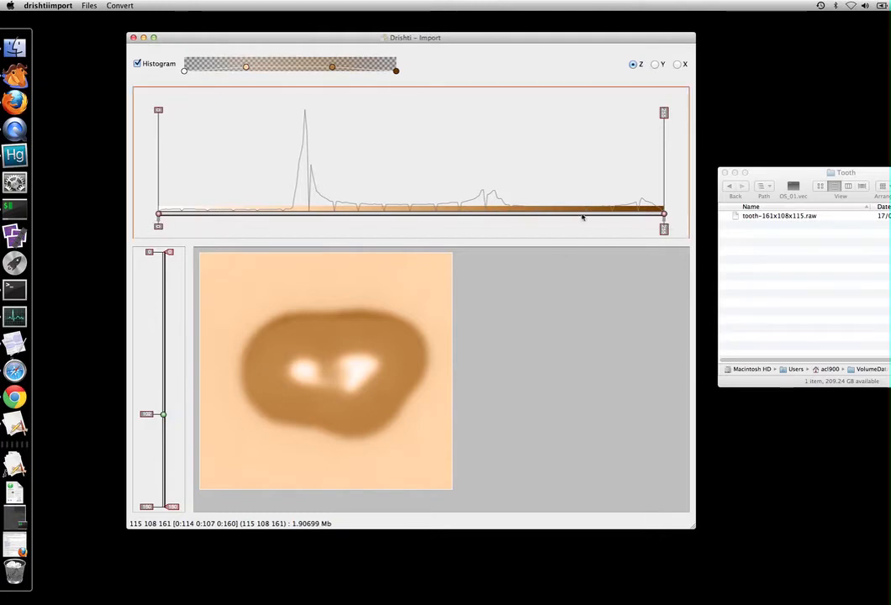
pyautogui.moveTo(550, 173)
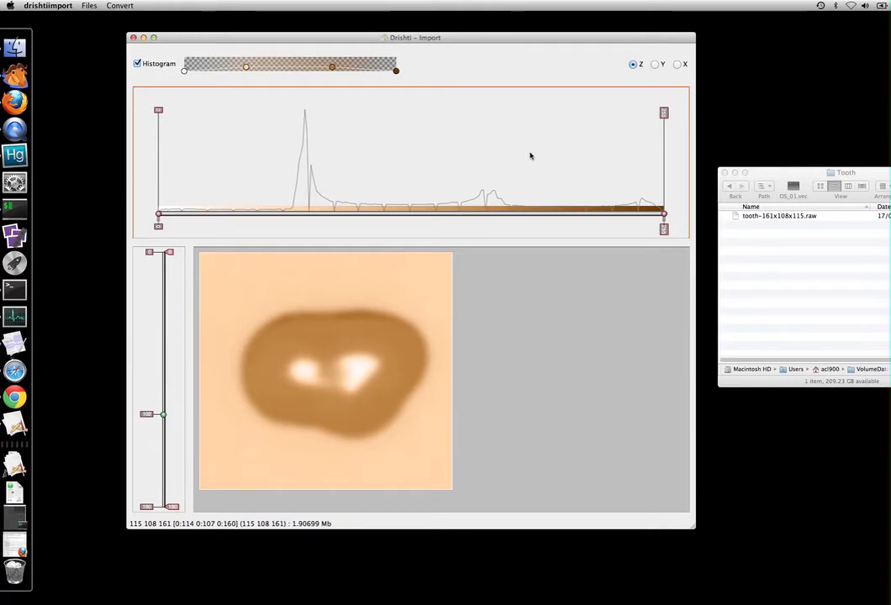
pyautogui.moveTo(264, 157)
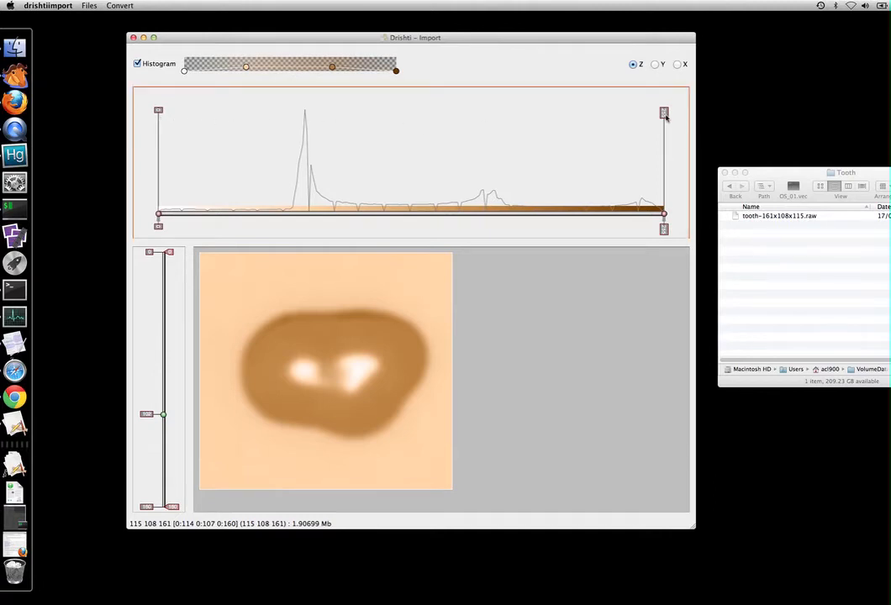
pyautogui.moveTo(597, 229)
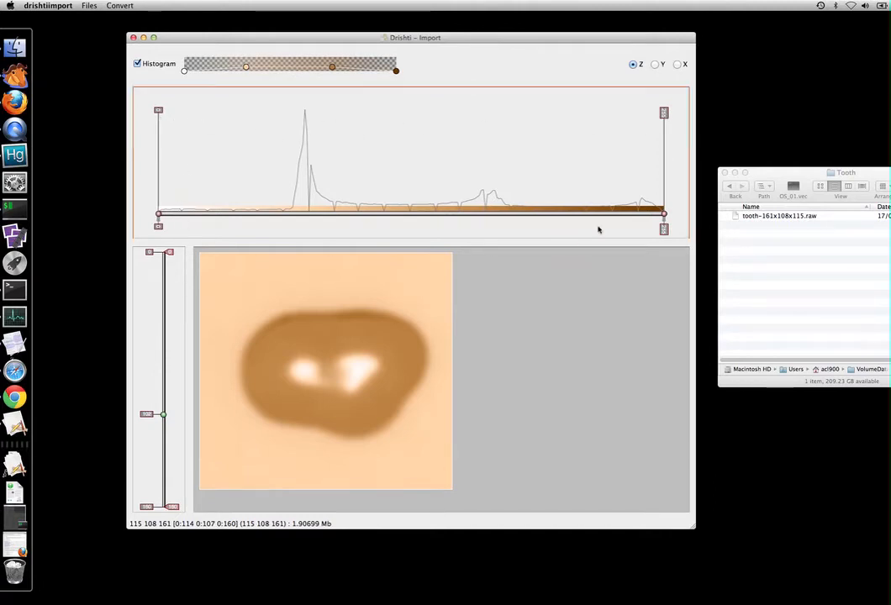
pyautogui.moveTo(585, 172)
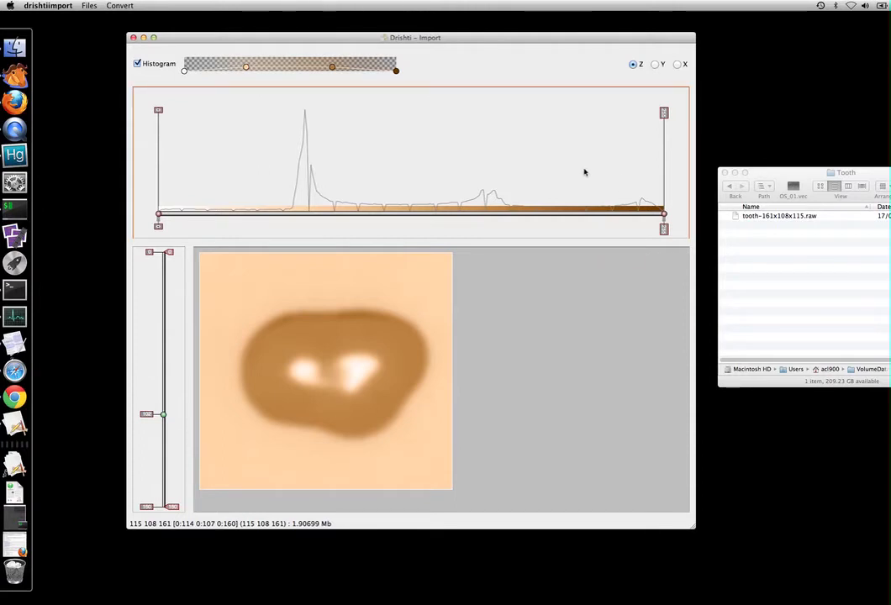
pyautogui.moveTo(568, 174)
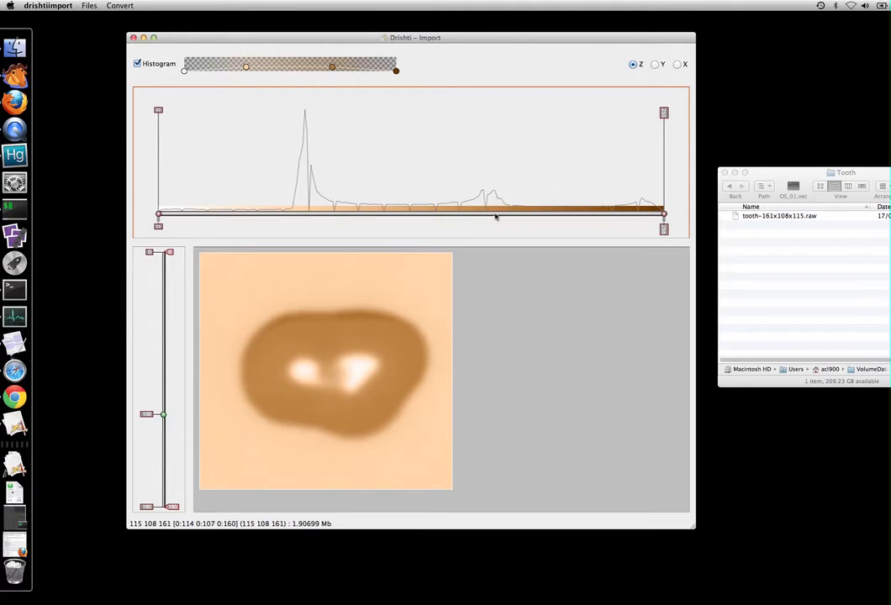
pyautogui.moveTo(491, 226)
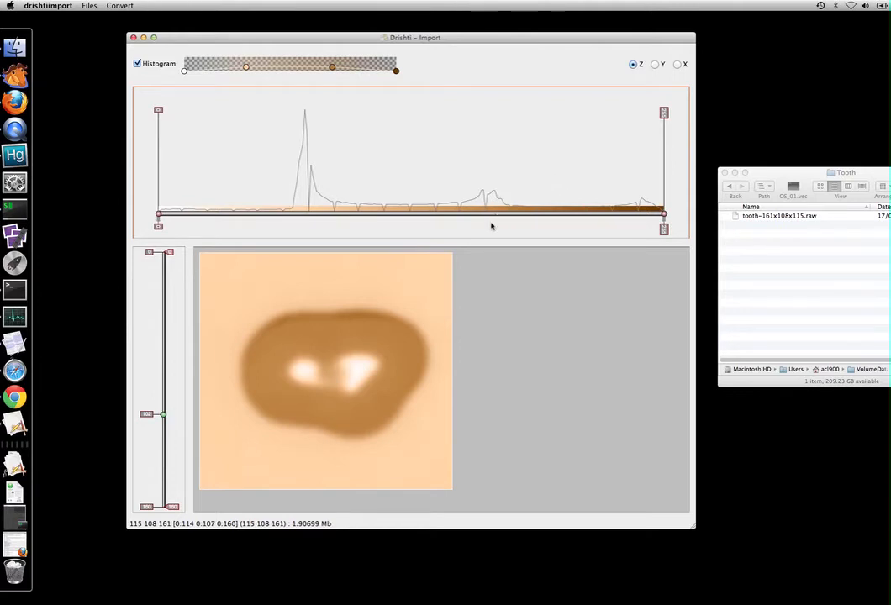
# Save the volume as 'tooth' in Drishti (*.pvl.nc) format
pyautogui.click(82, 5)
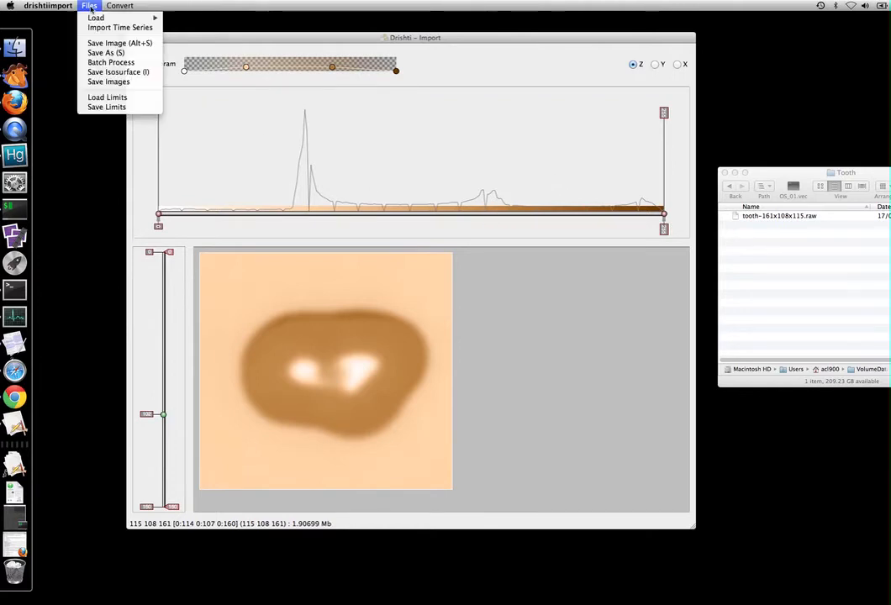
pyautogui.moveTo(109, 64)
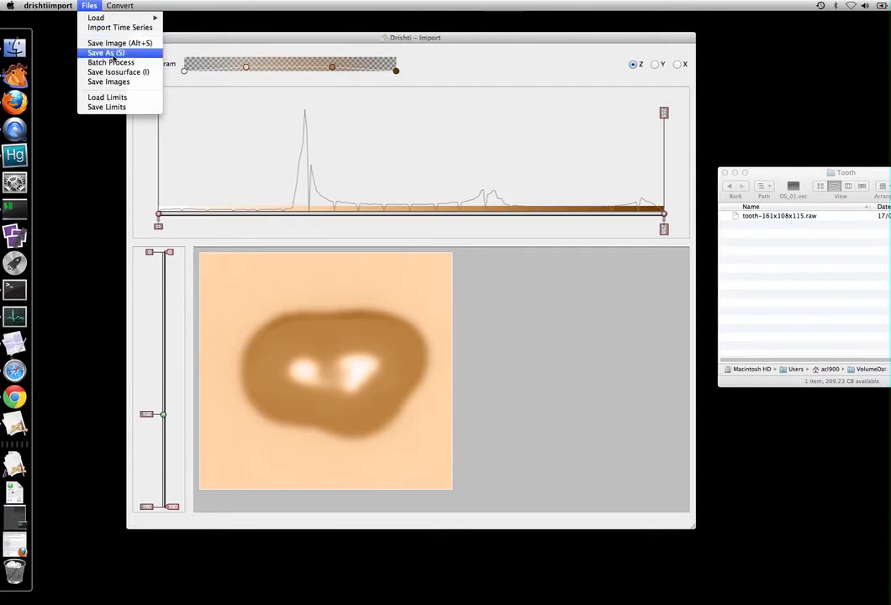
pyautogui.click(105, 54)
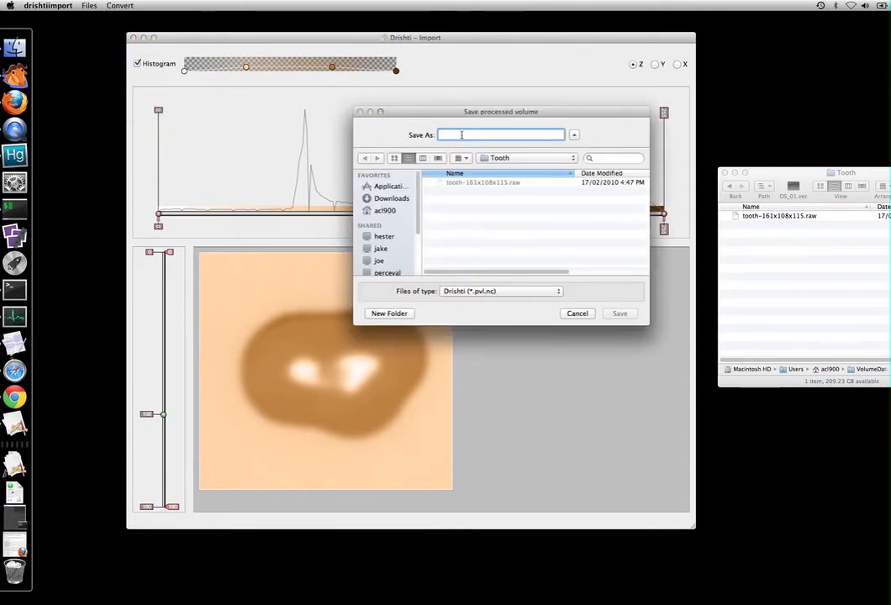
pyautogui.write('tooth')
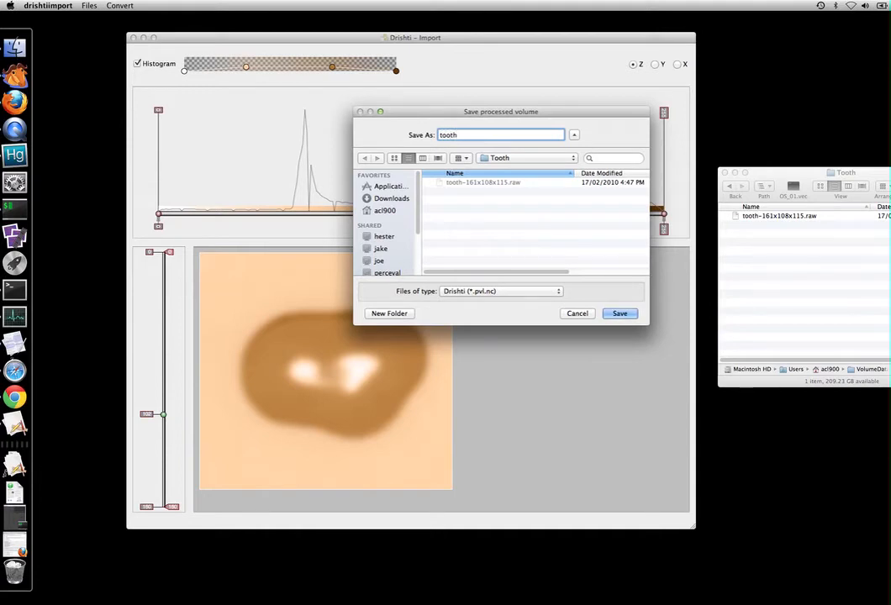
pyautogui.click(619, 313)
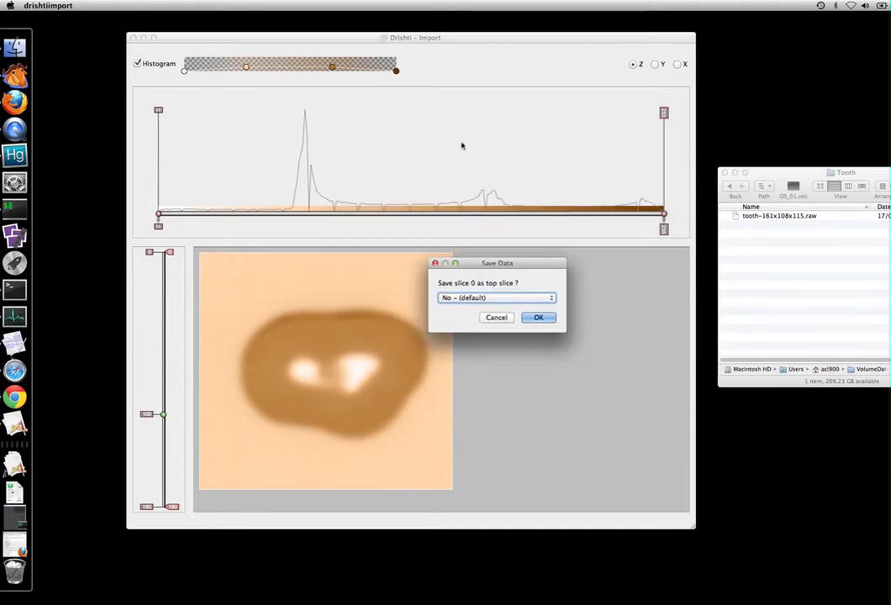
pyautogui.moveTo(746, 265)
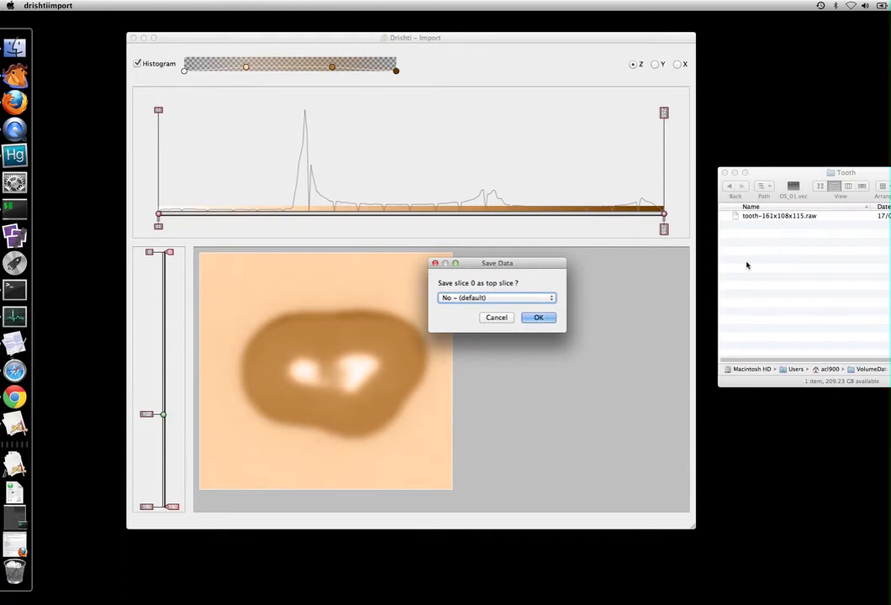
pyautogui.moveTo(586, 277)
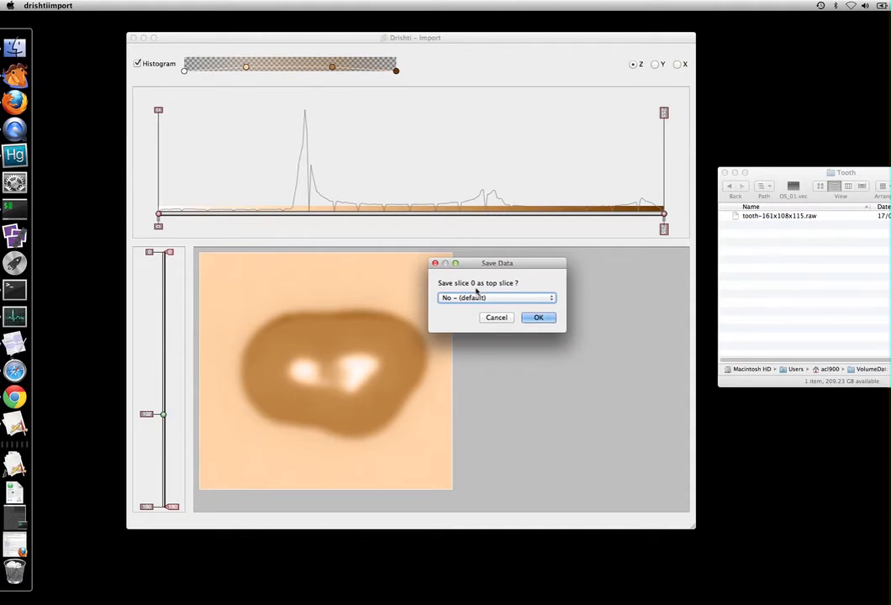
# Accept save defaults: slice 0 not on top, no RAW copy, no Z subsampling, micron voxels
pyautogui.click(538, 318)
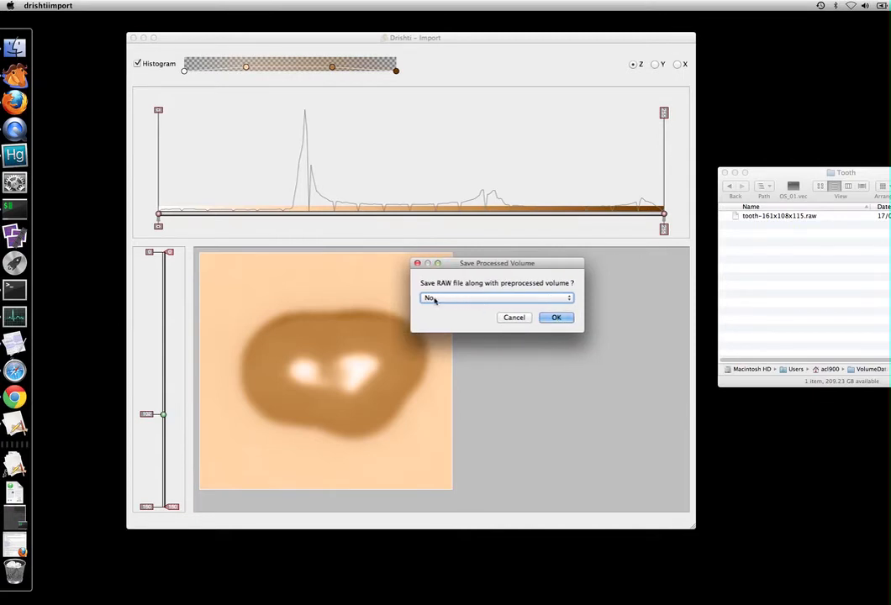
pyautogui.click(556, 317)
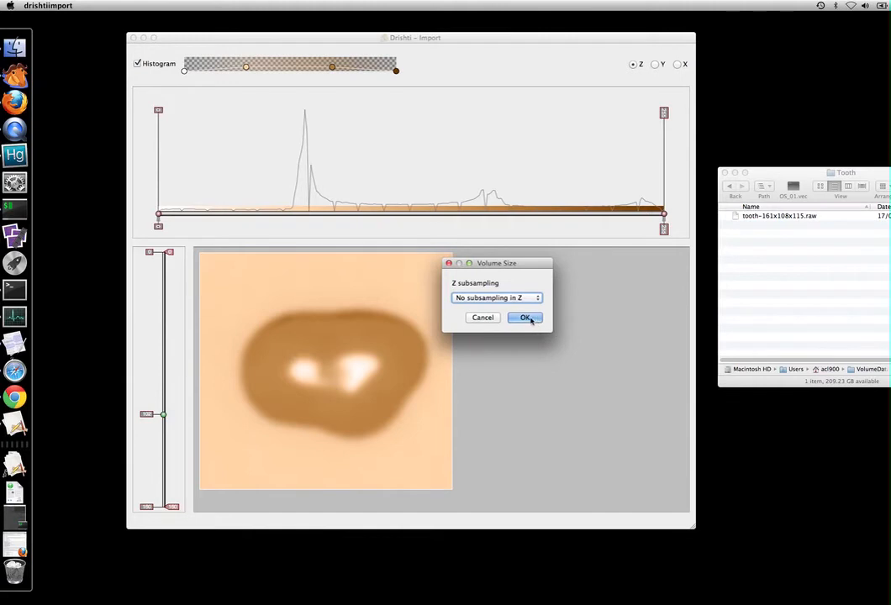
pyautogui.click(524, 318)
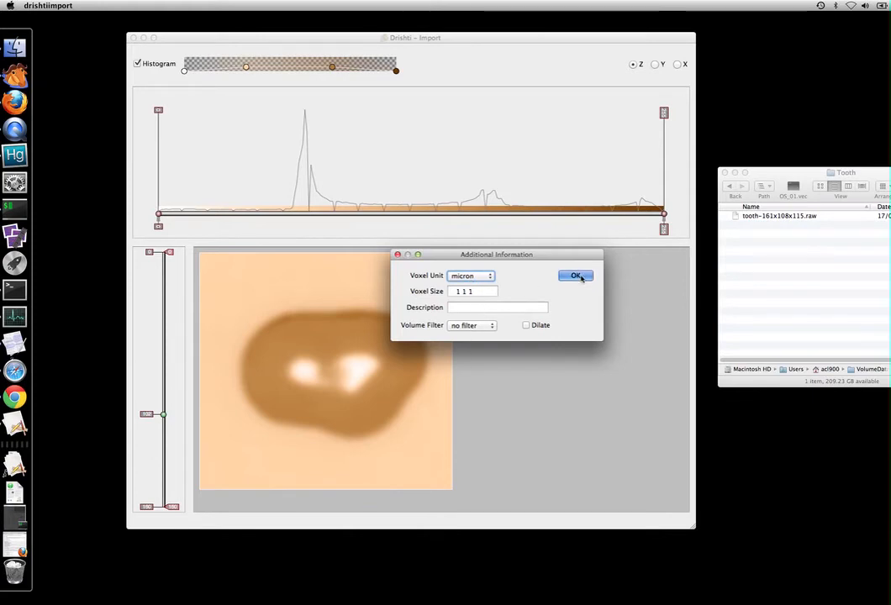
pyautogui.click(575, 275)
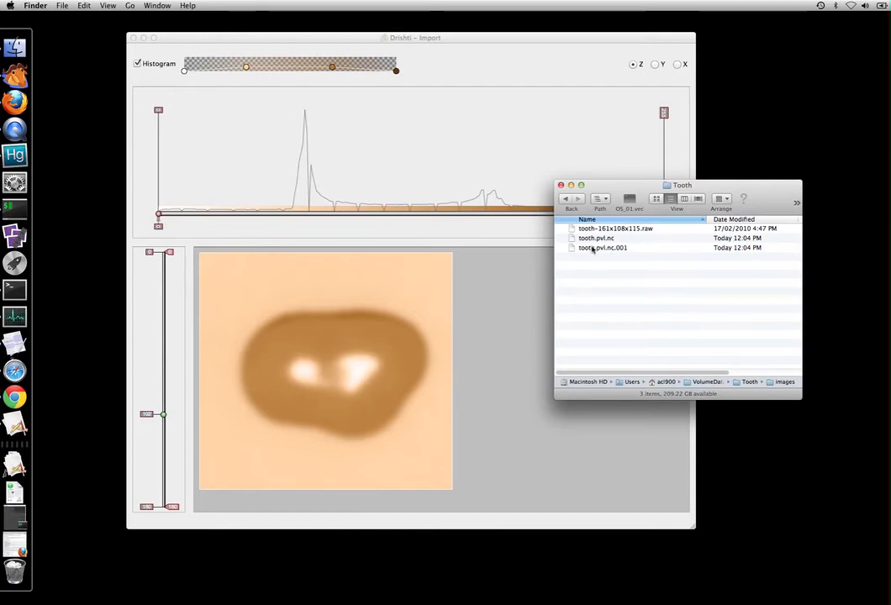
pyautogui.moveTo(620, 251)
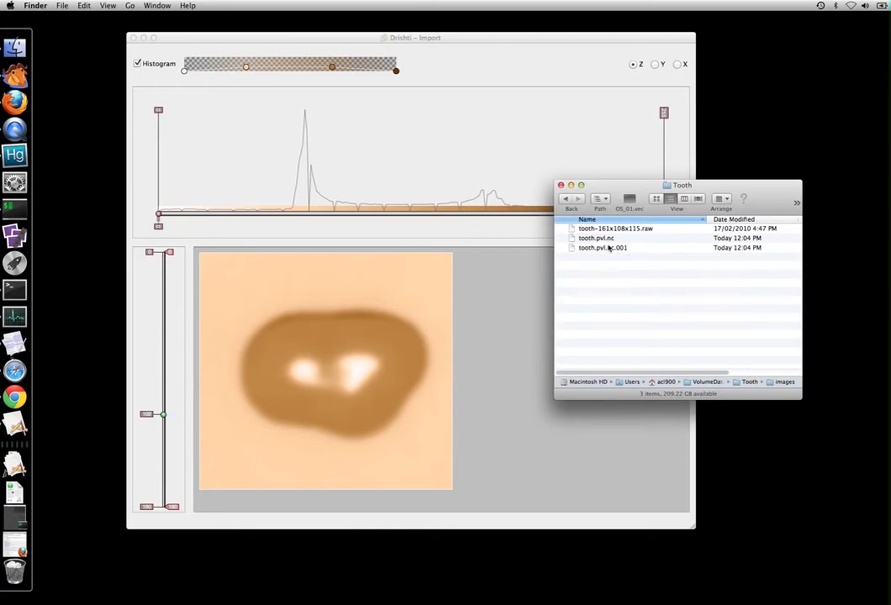
pyautogui.moveTo(612, 263)
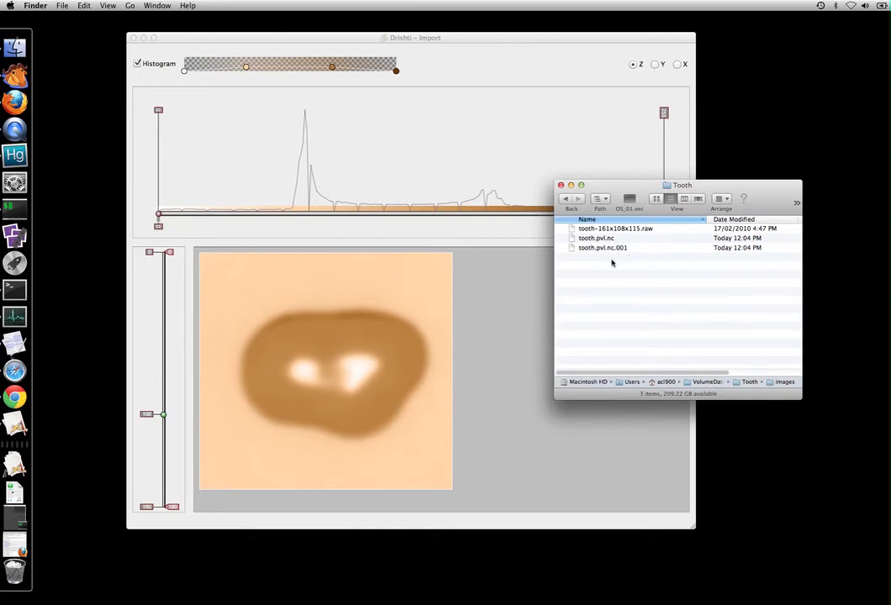
pyautogui.moveTo(308, 99)
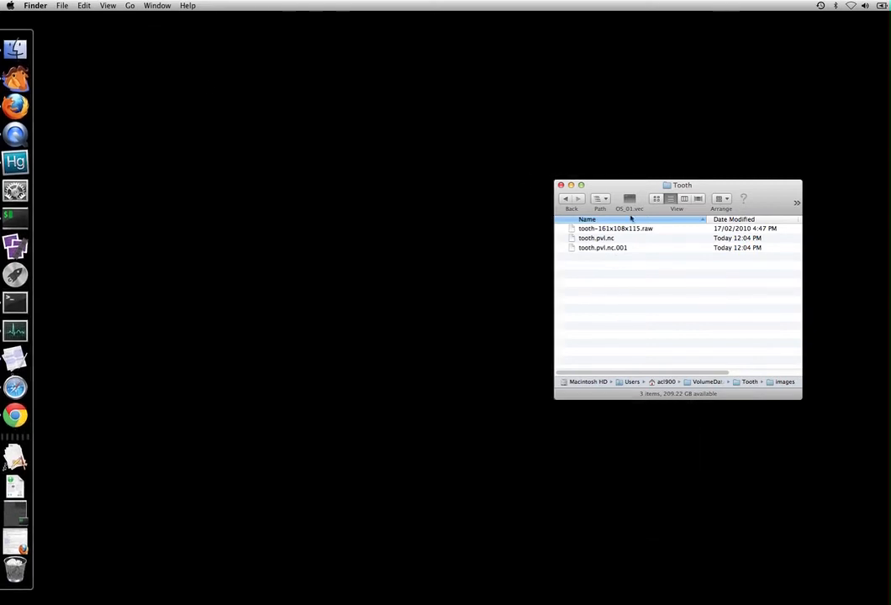
# Move the Tooth folder and Transfer Function Editor aside, then switch between Drishti and Finder
pyautogui.moveTo(681, 185); pyautogui.dragTo(756, 179)
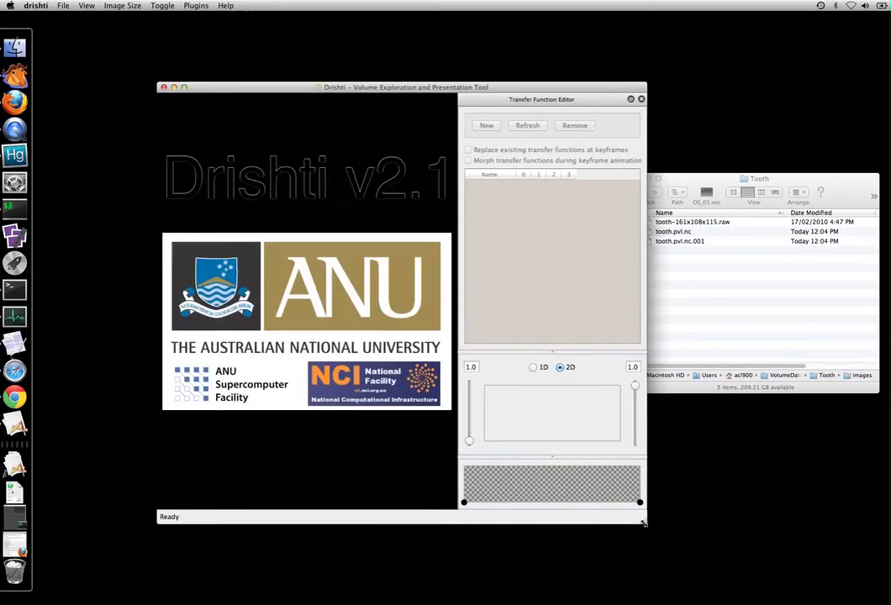
pyautogui.moveTo(542, 100); pyautogui.dragTo(595, 103)
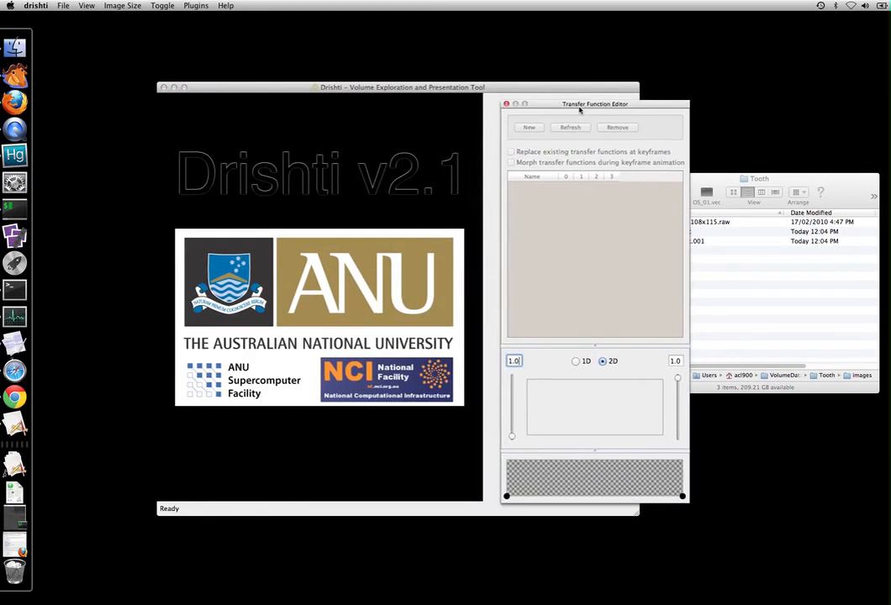
pyautogui.moveTo(596, 103); pyautogui.dragTo(549, 99)
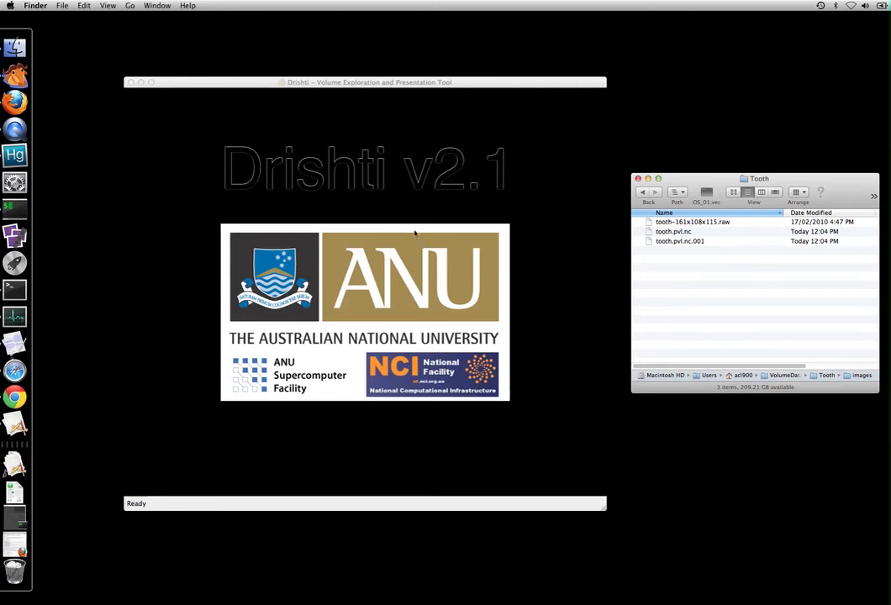
pyautogui.click(60, 4)
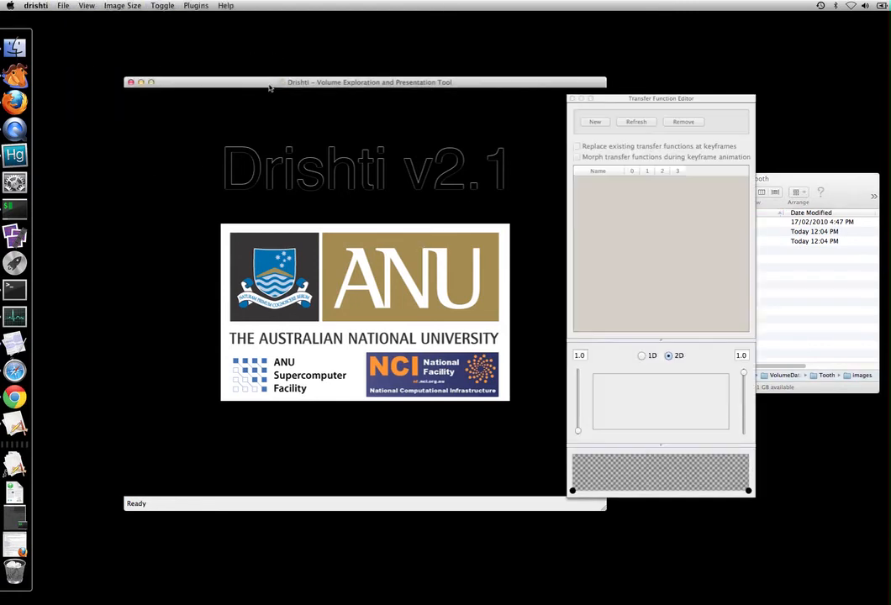
pyautogui.click(63, 6)
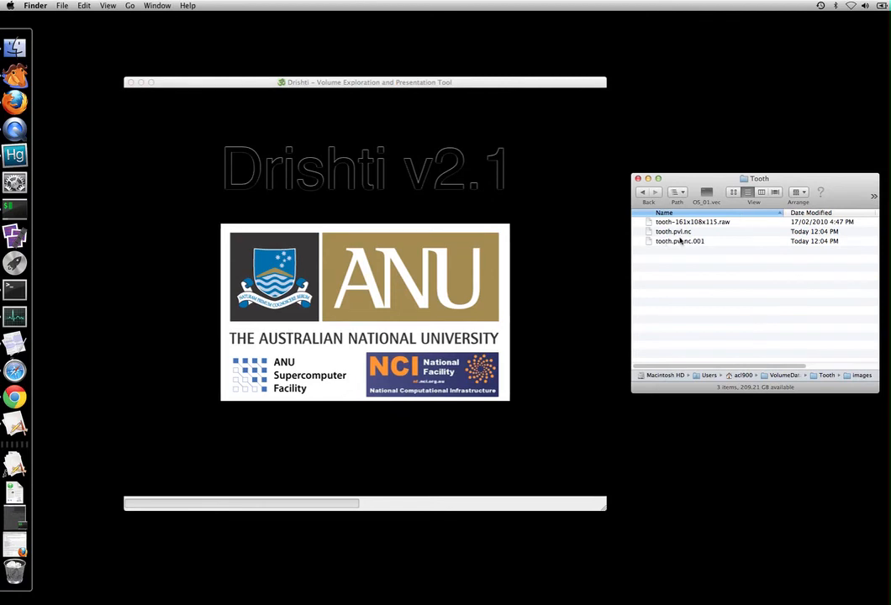
# Select tooth.pvl.nc in Finder and load it into Drishti as a 115x108x161 volume
pyautogui.click(675, 231)
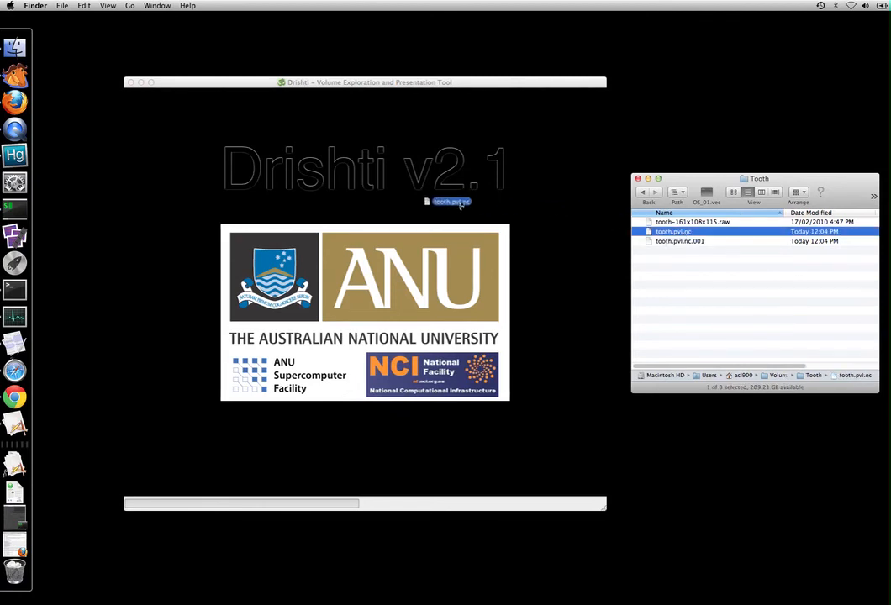
pyautogui.doubleClick(449, 202)
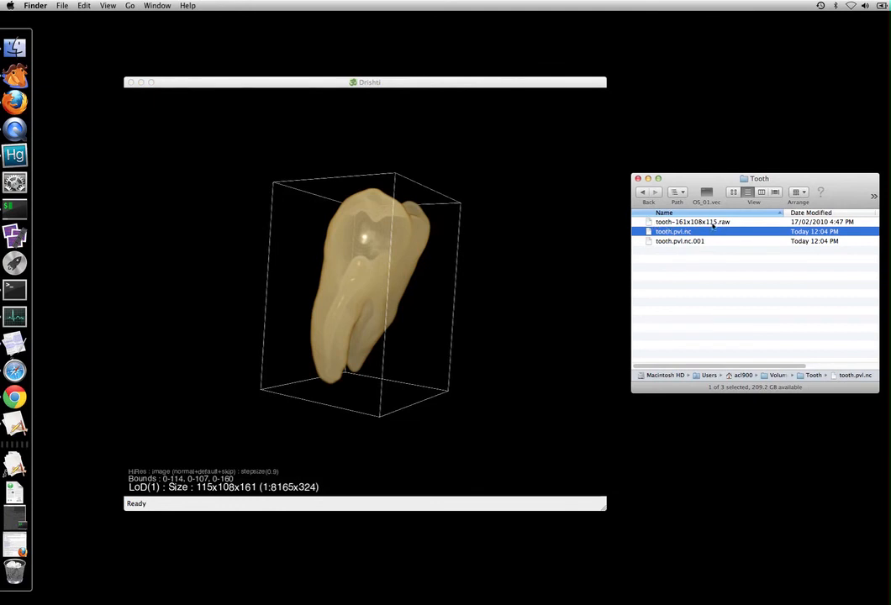
pyautogui.moveTo(718, 228)
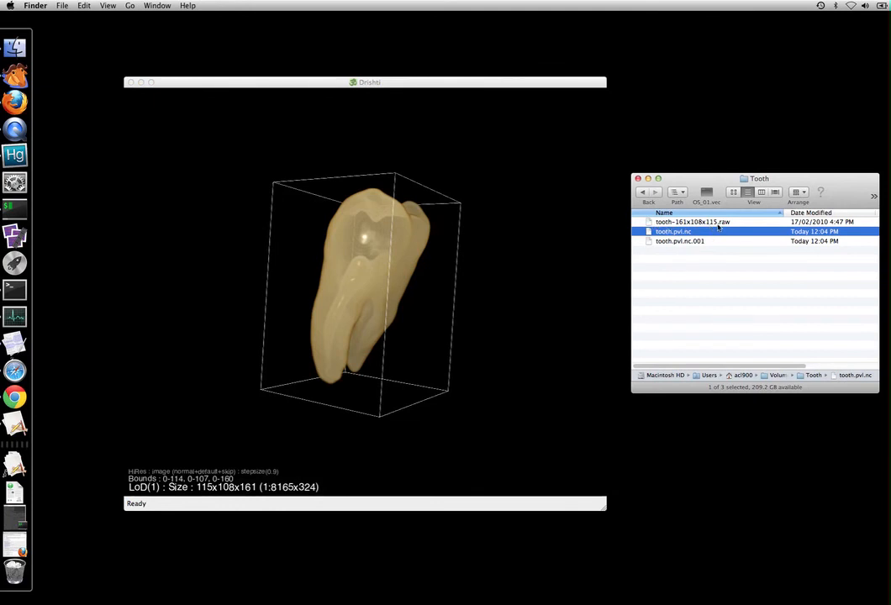
pyautogui.moveTo(725, 225)
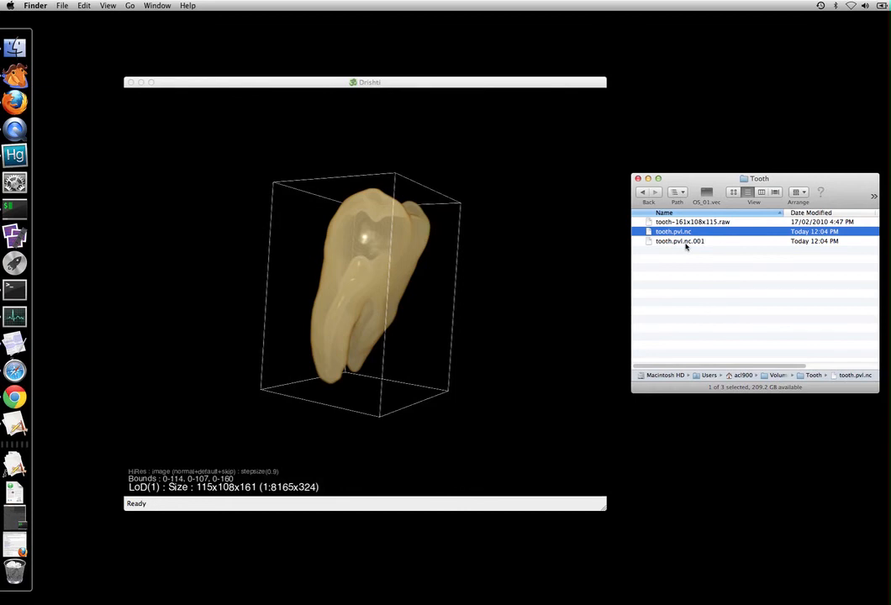
pyautogui.moveTo(700, 247)
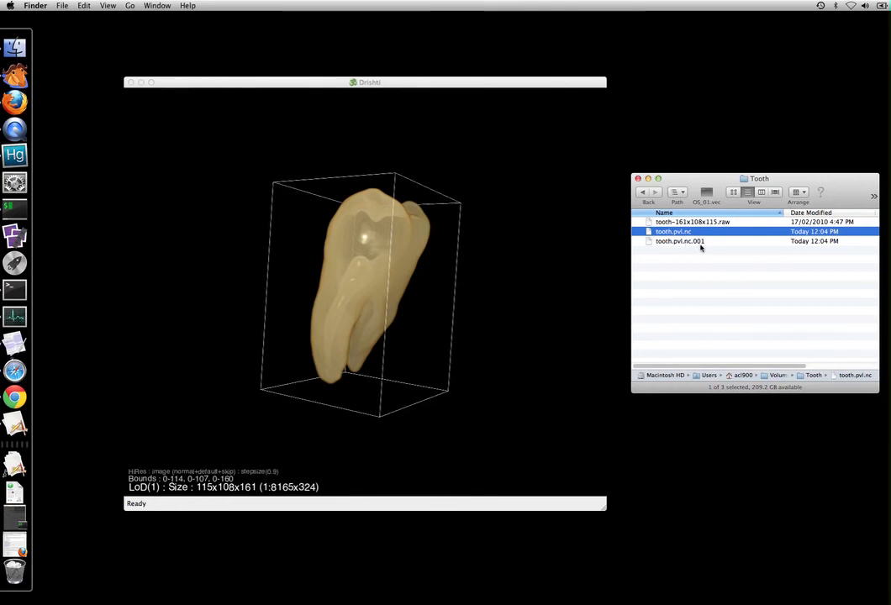
pyautogui.moveTo(576, 233)
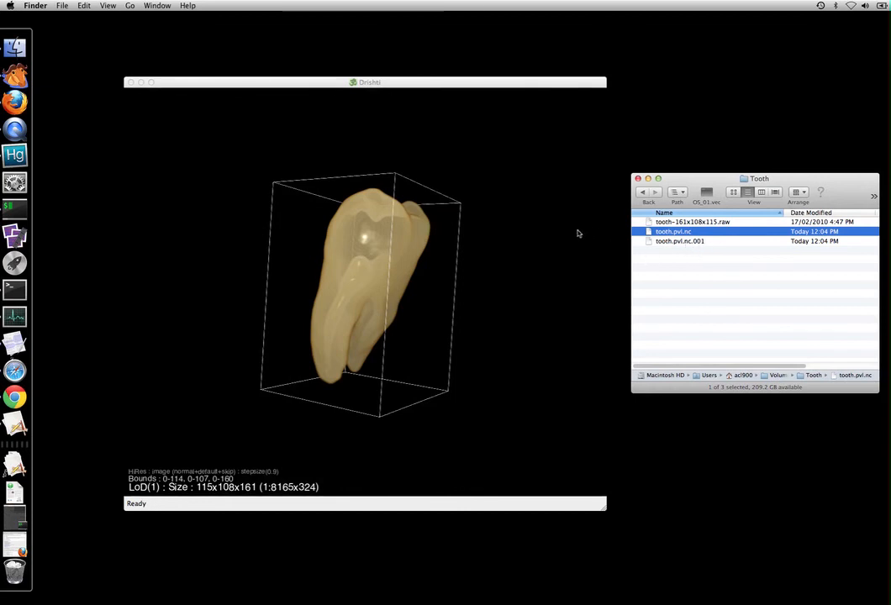